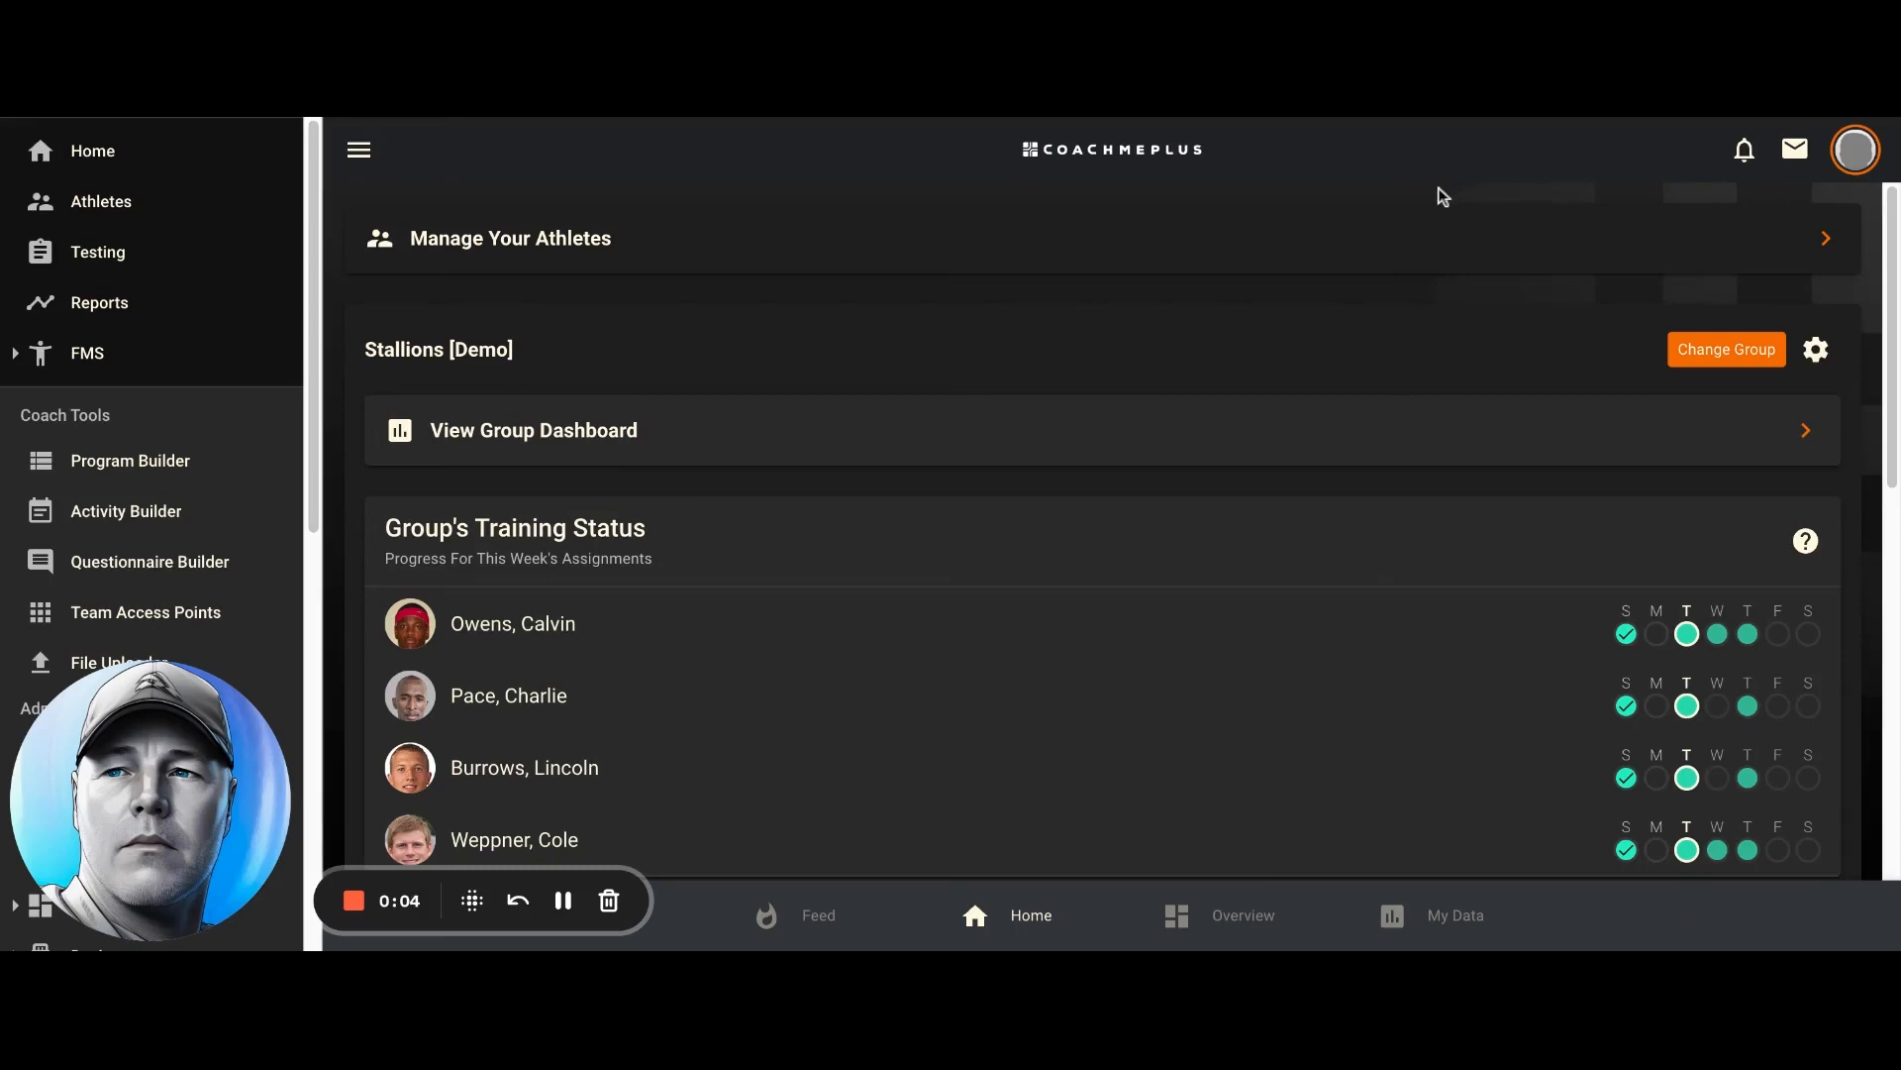
pyautogui.moveTo(1295, 373)
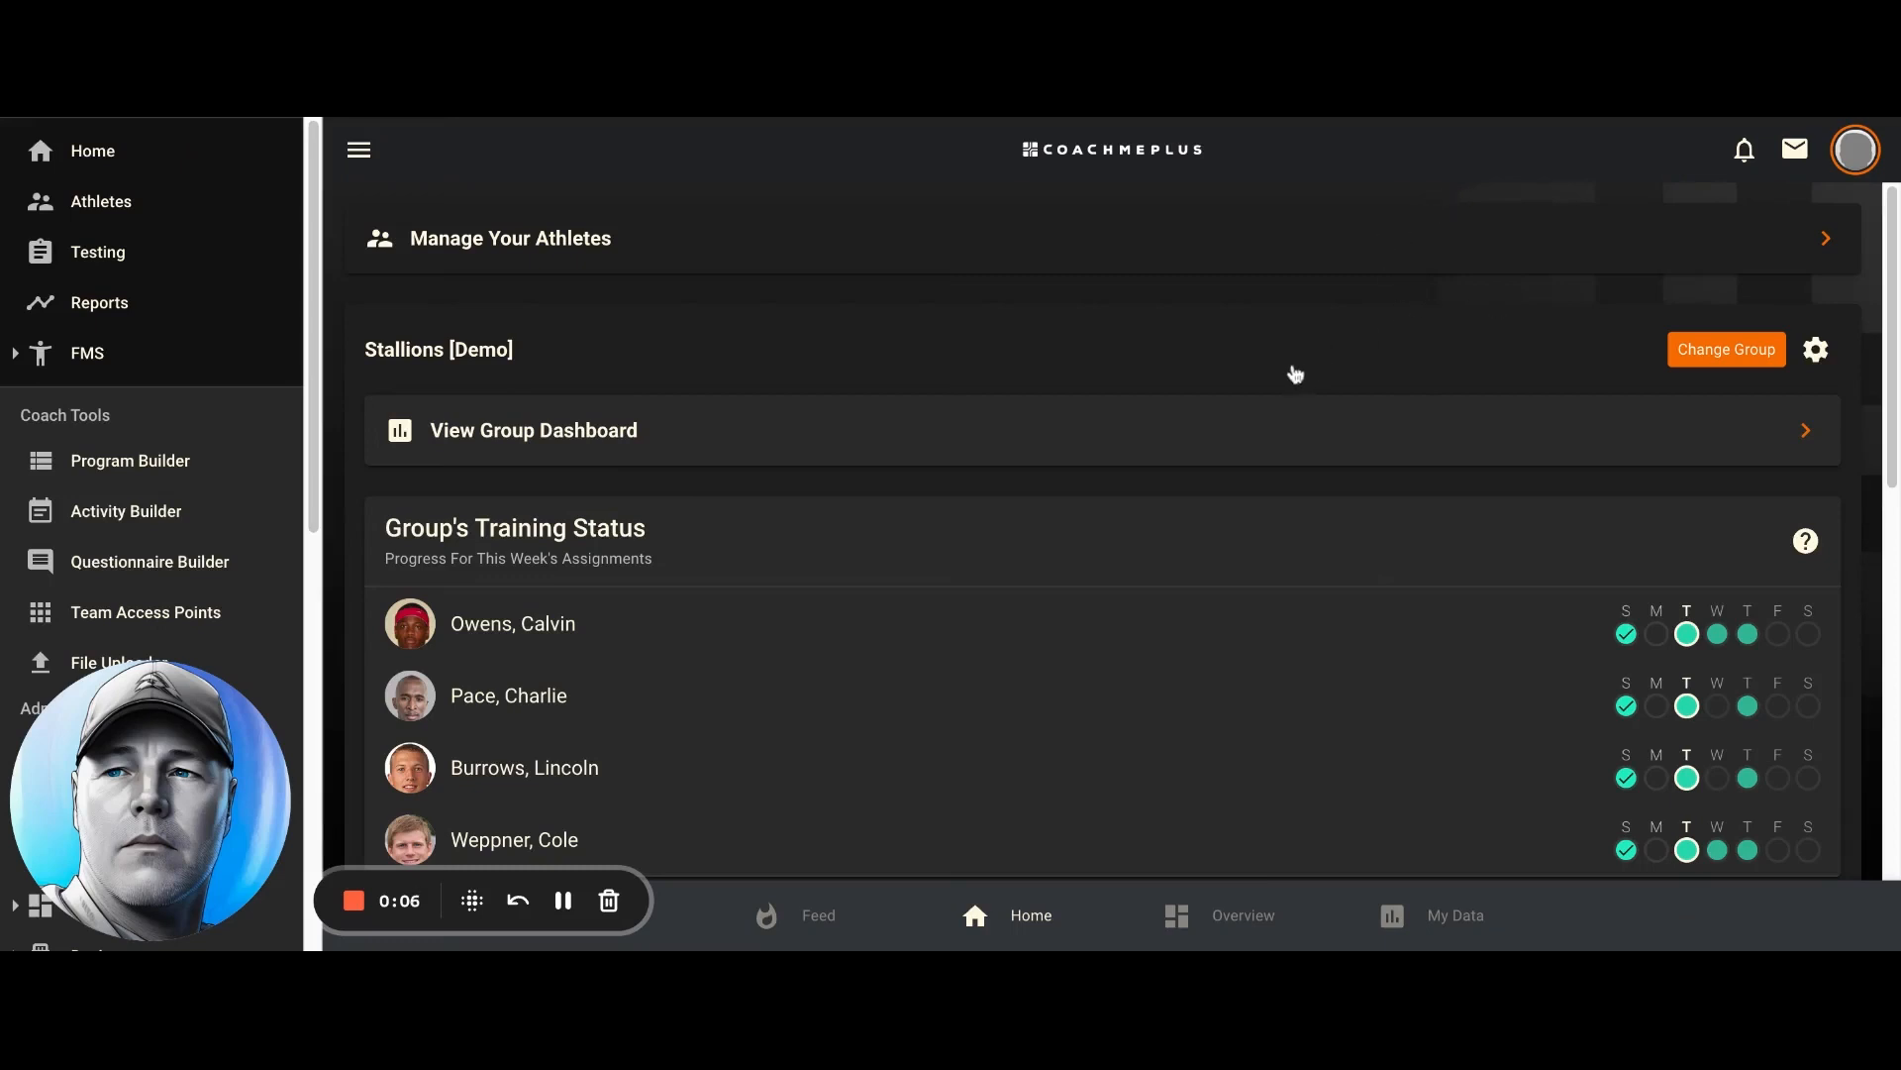
pyautogui.moveTo(1249, 265)
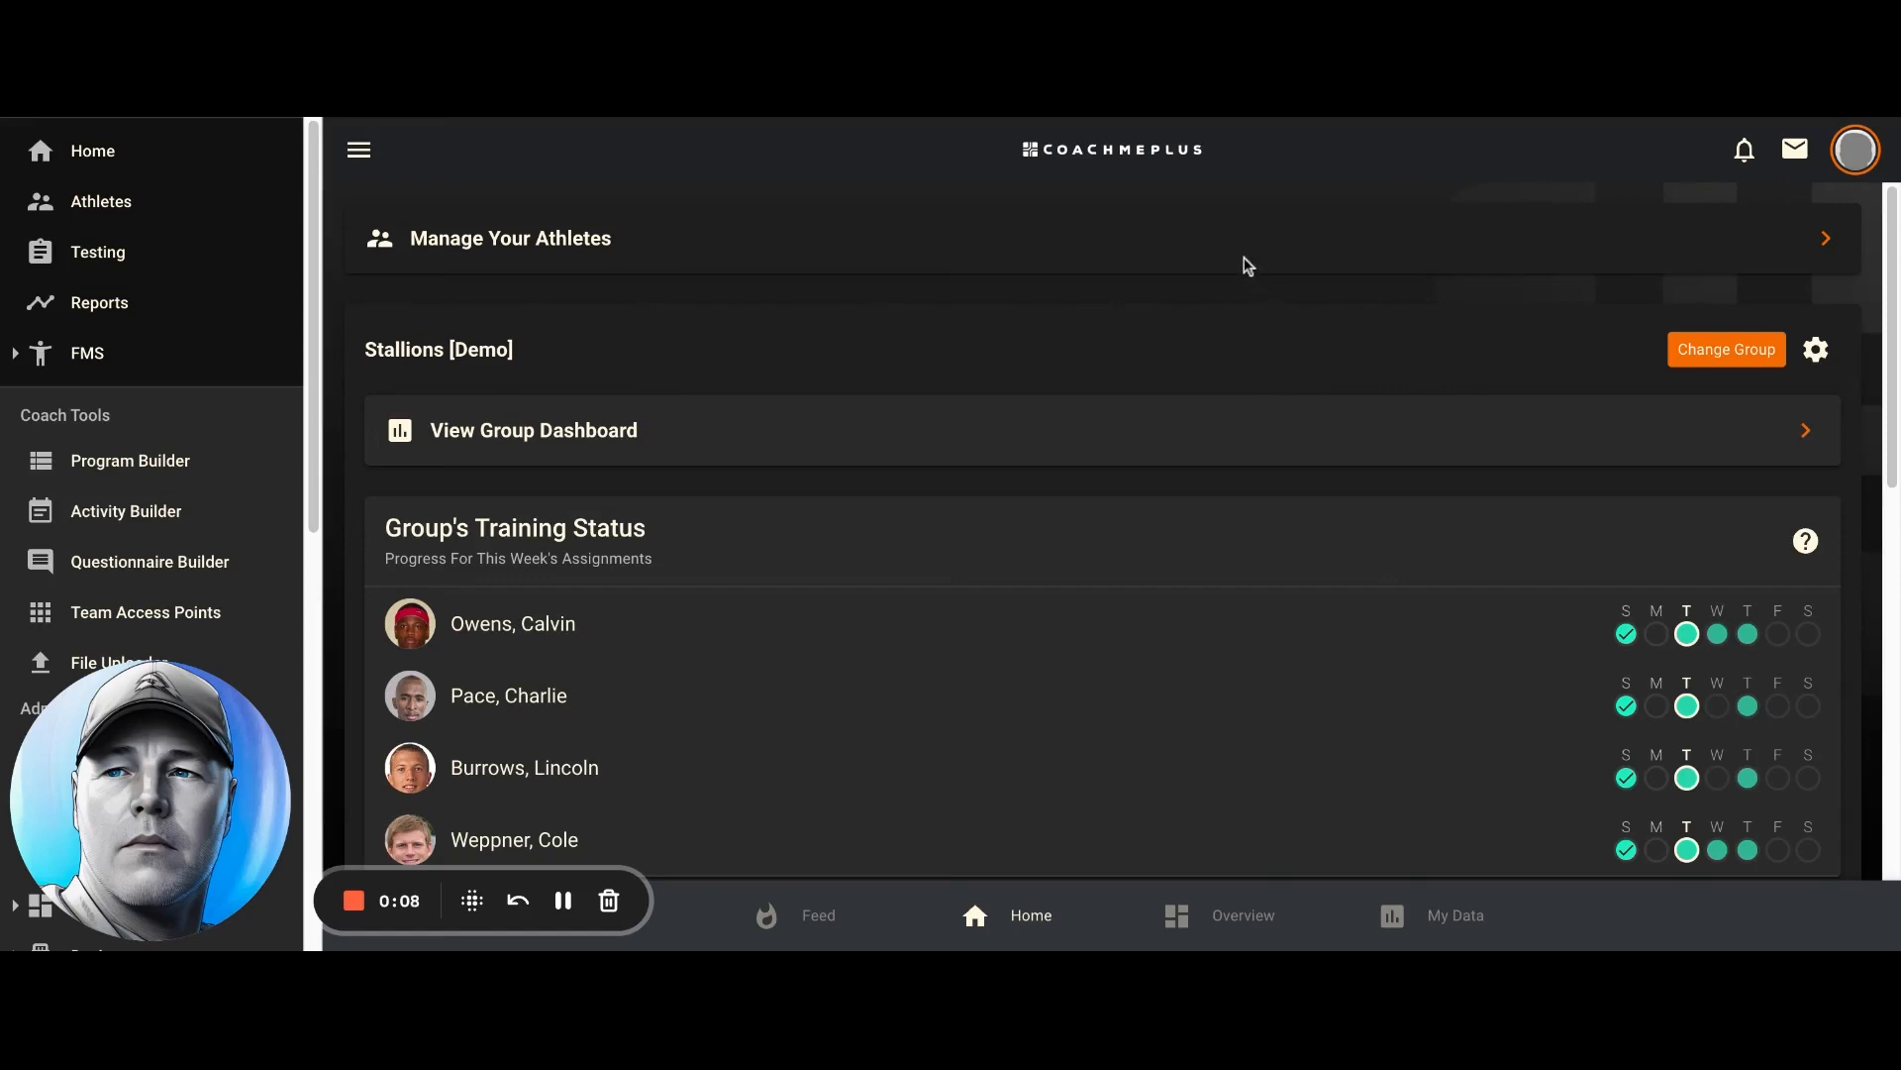
pyautogui.moveTo(1232, 267)
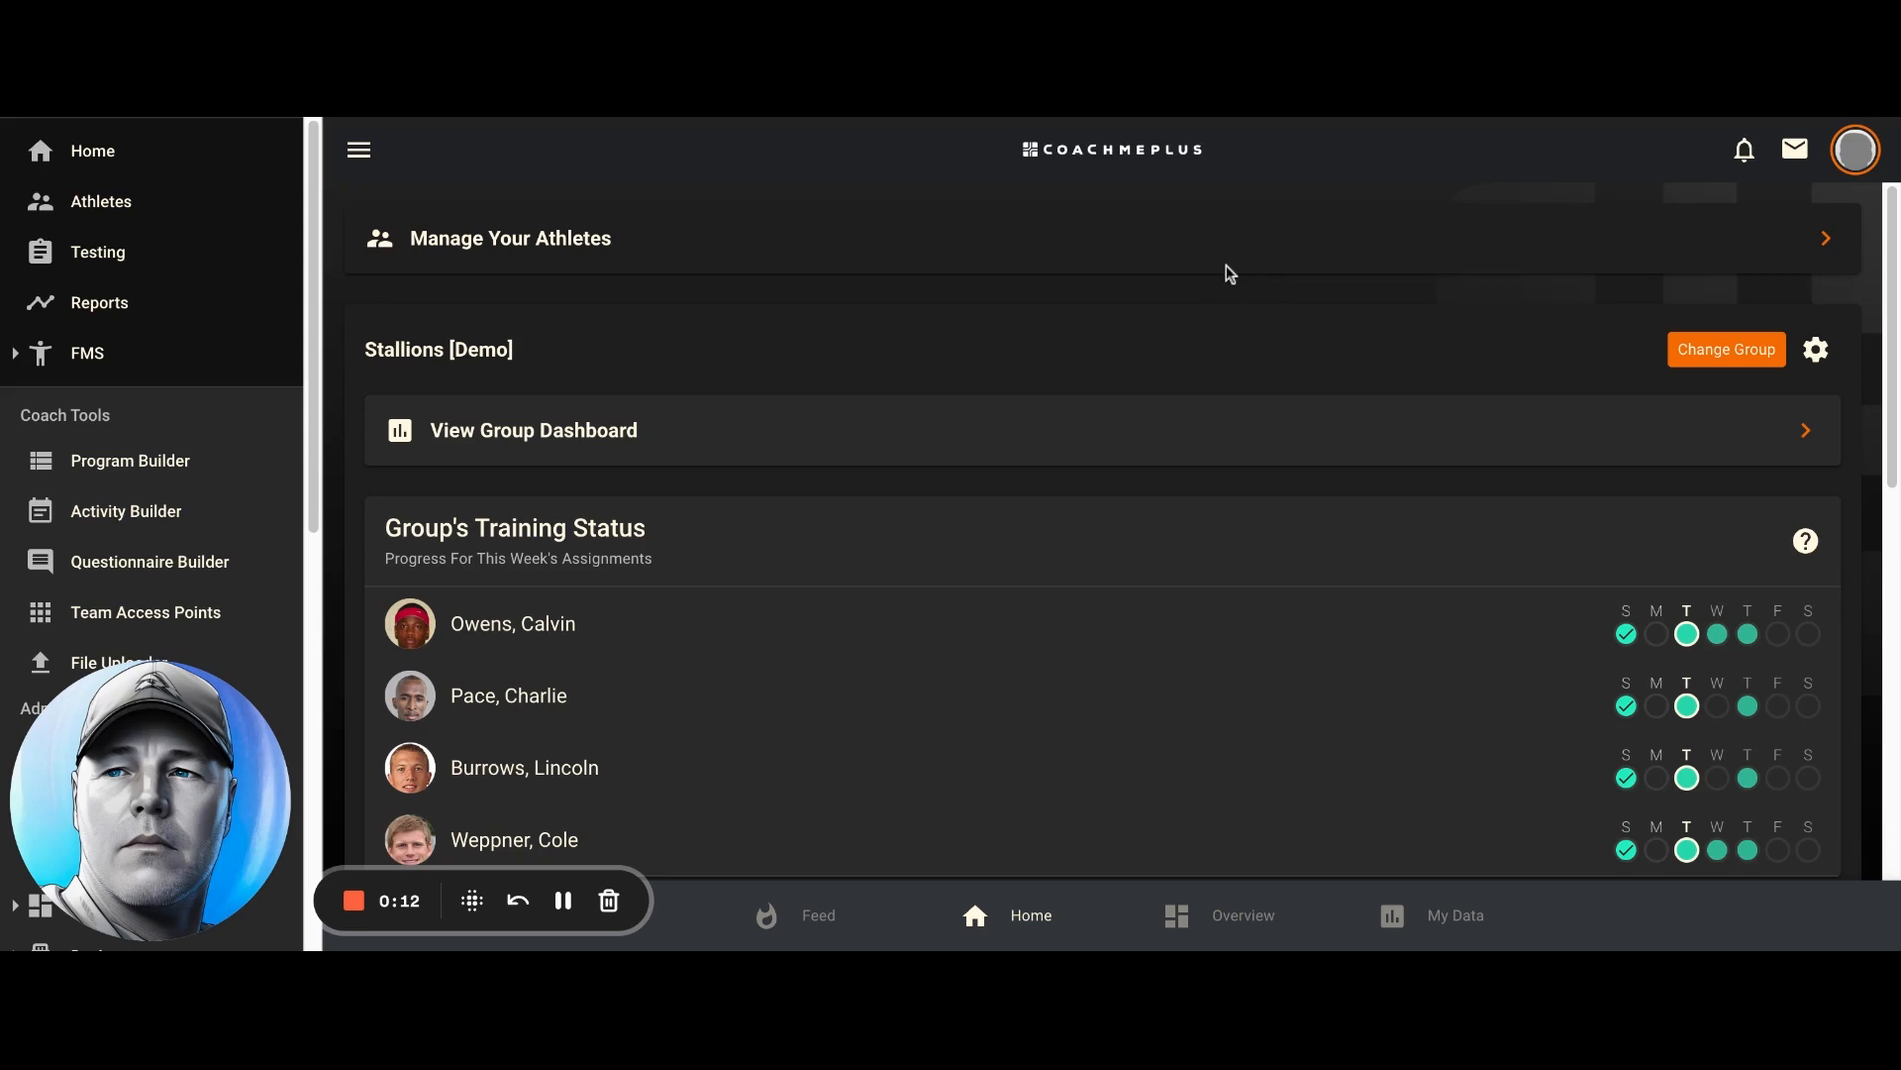
pyautogui.moveTo(1193, 450)
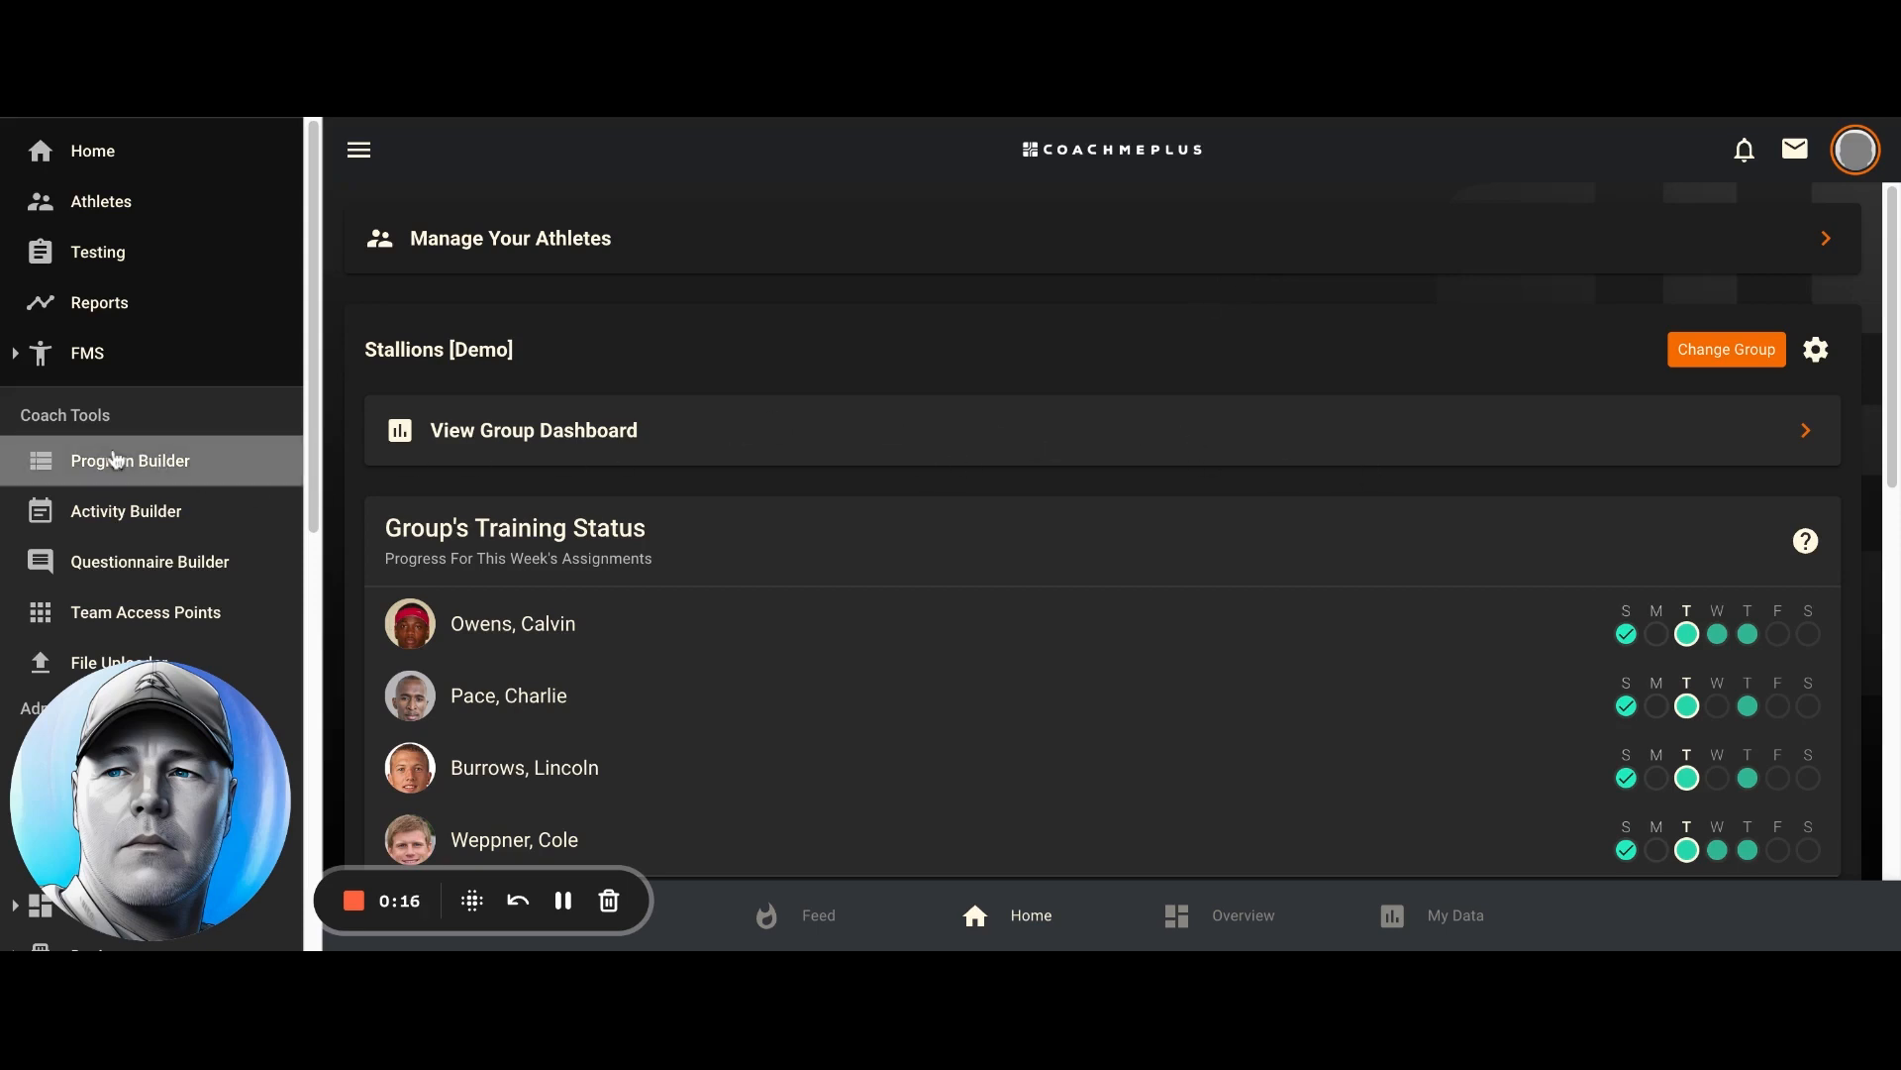
# Open Strength Template from the Program Builder's Programs library
pyautogui.click(130, 459)
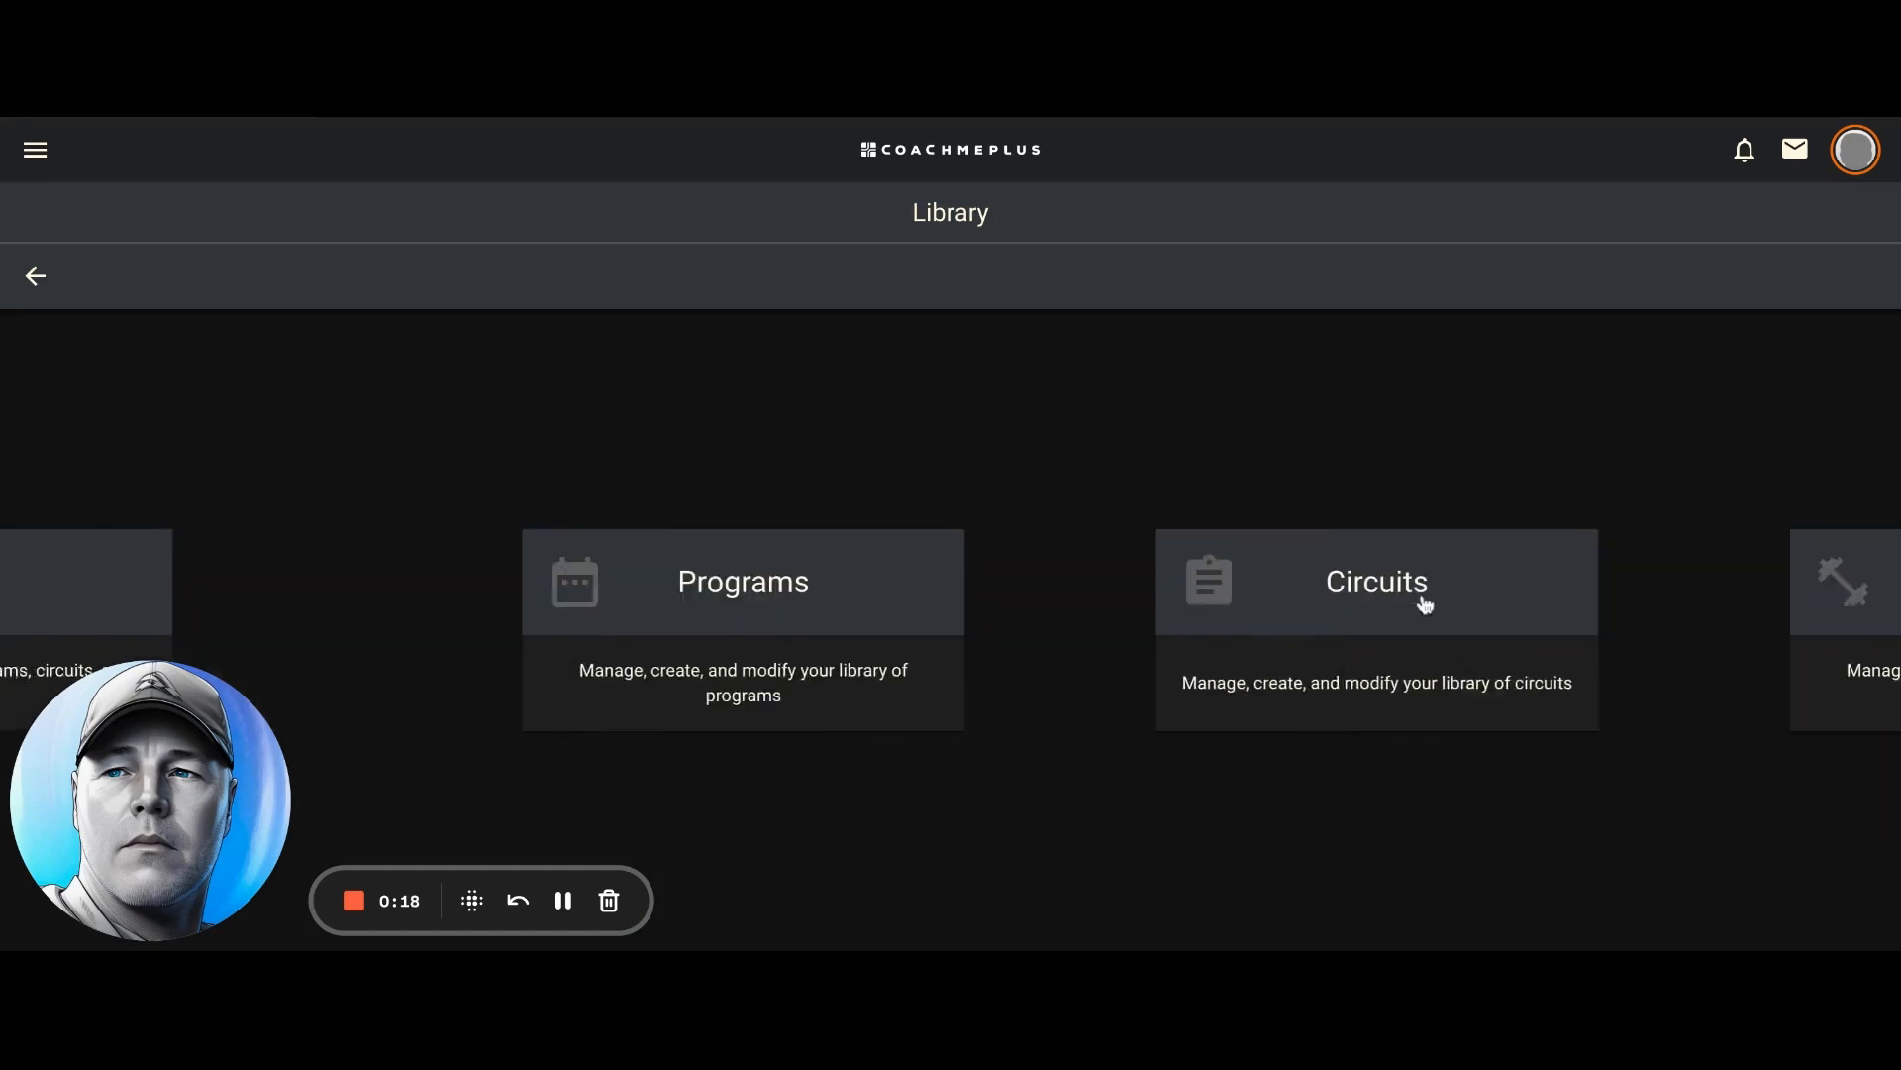
pyautogui.click(740, 582)
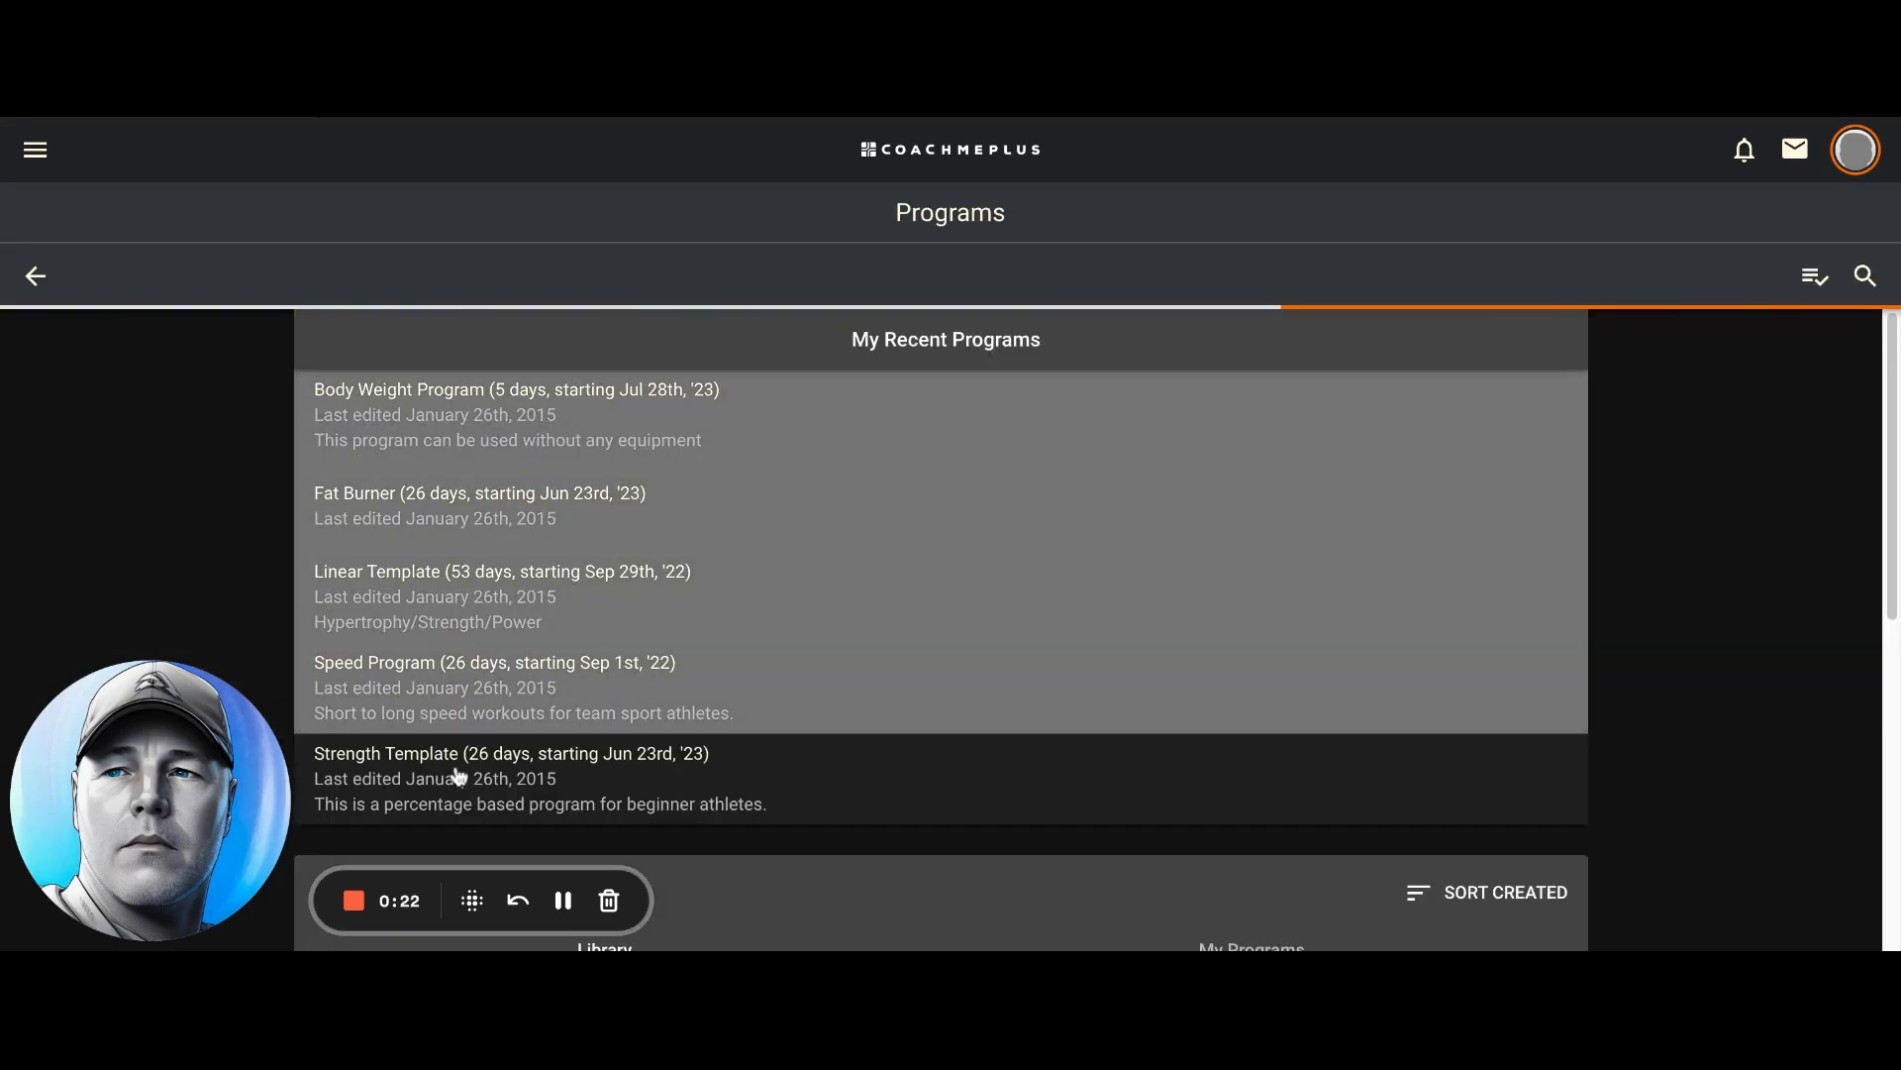
pyautogui.click(511, 753)
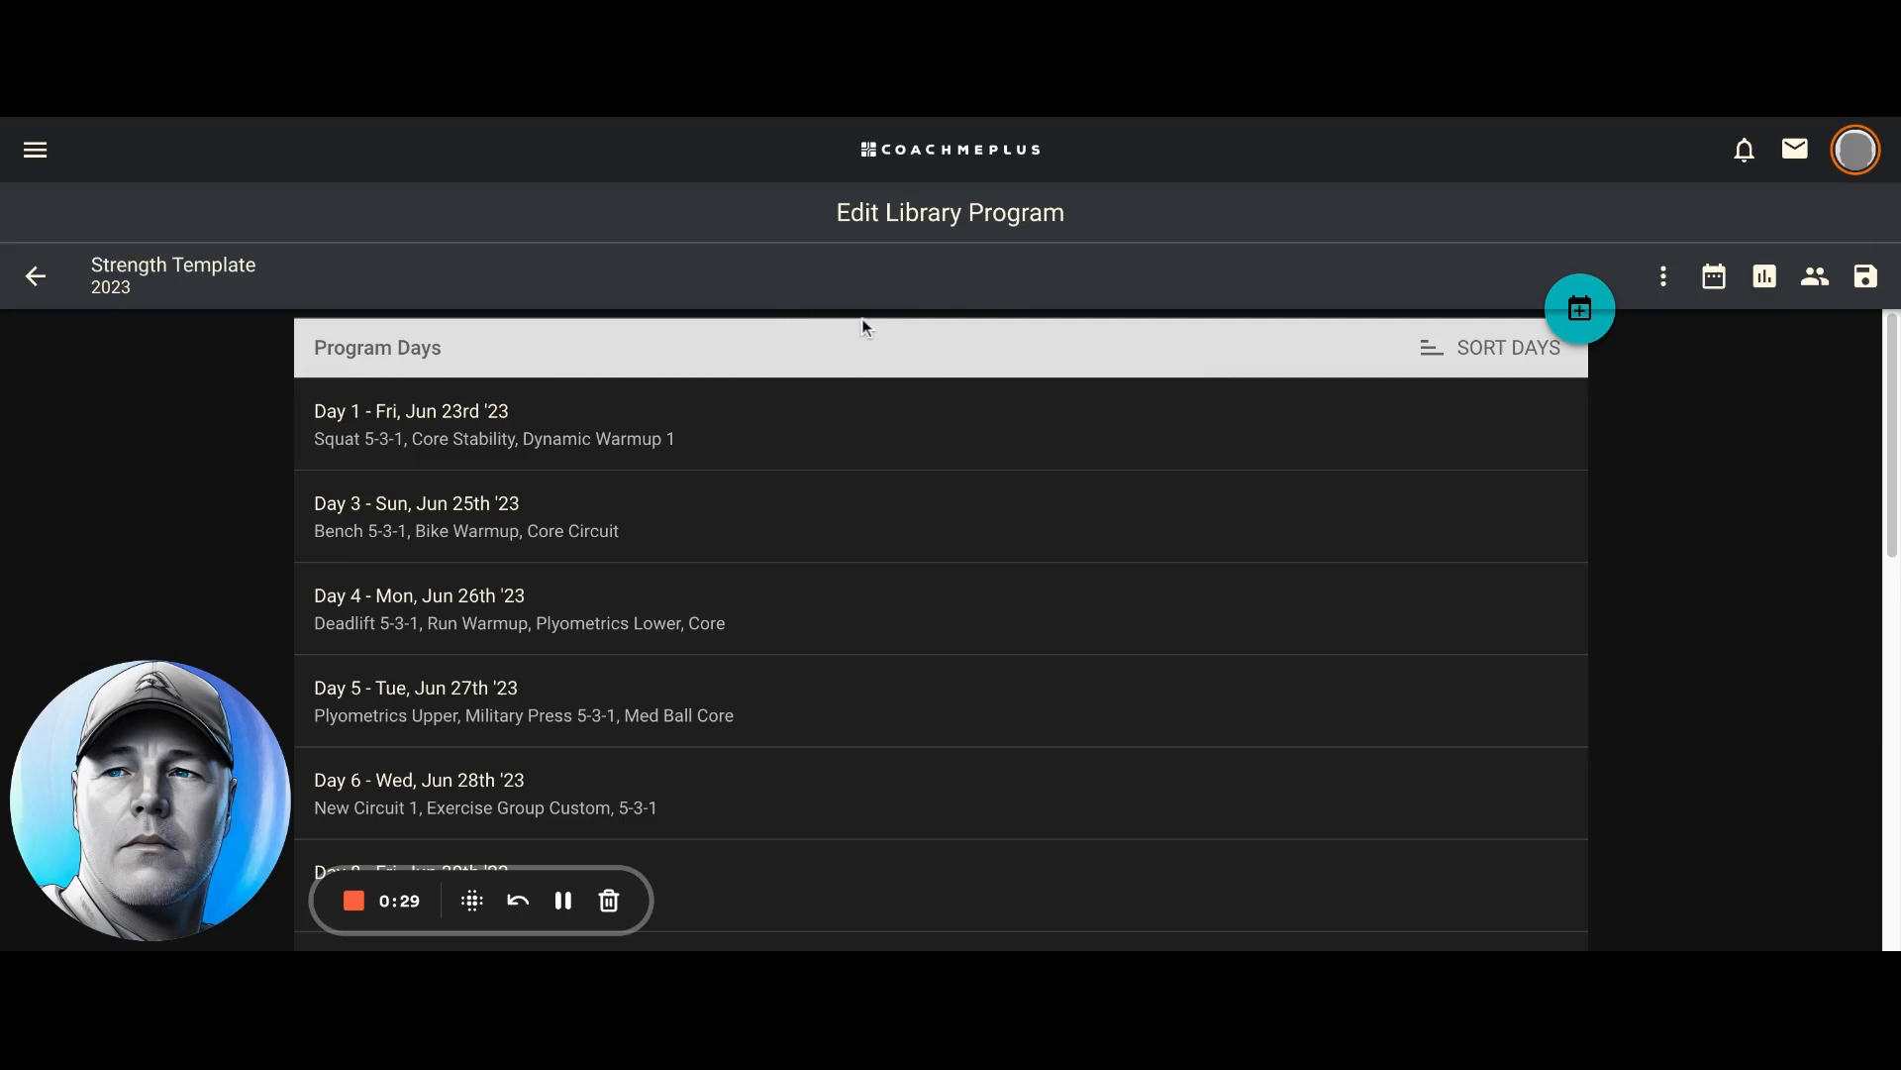
pyautogui.moveTo(828, 596)
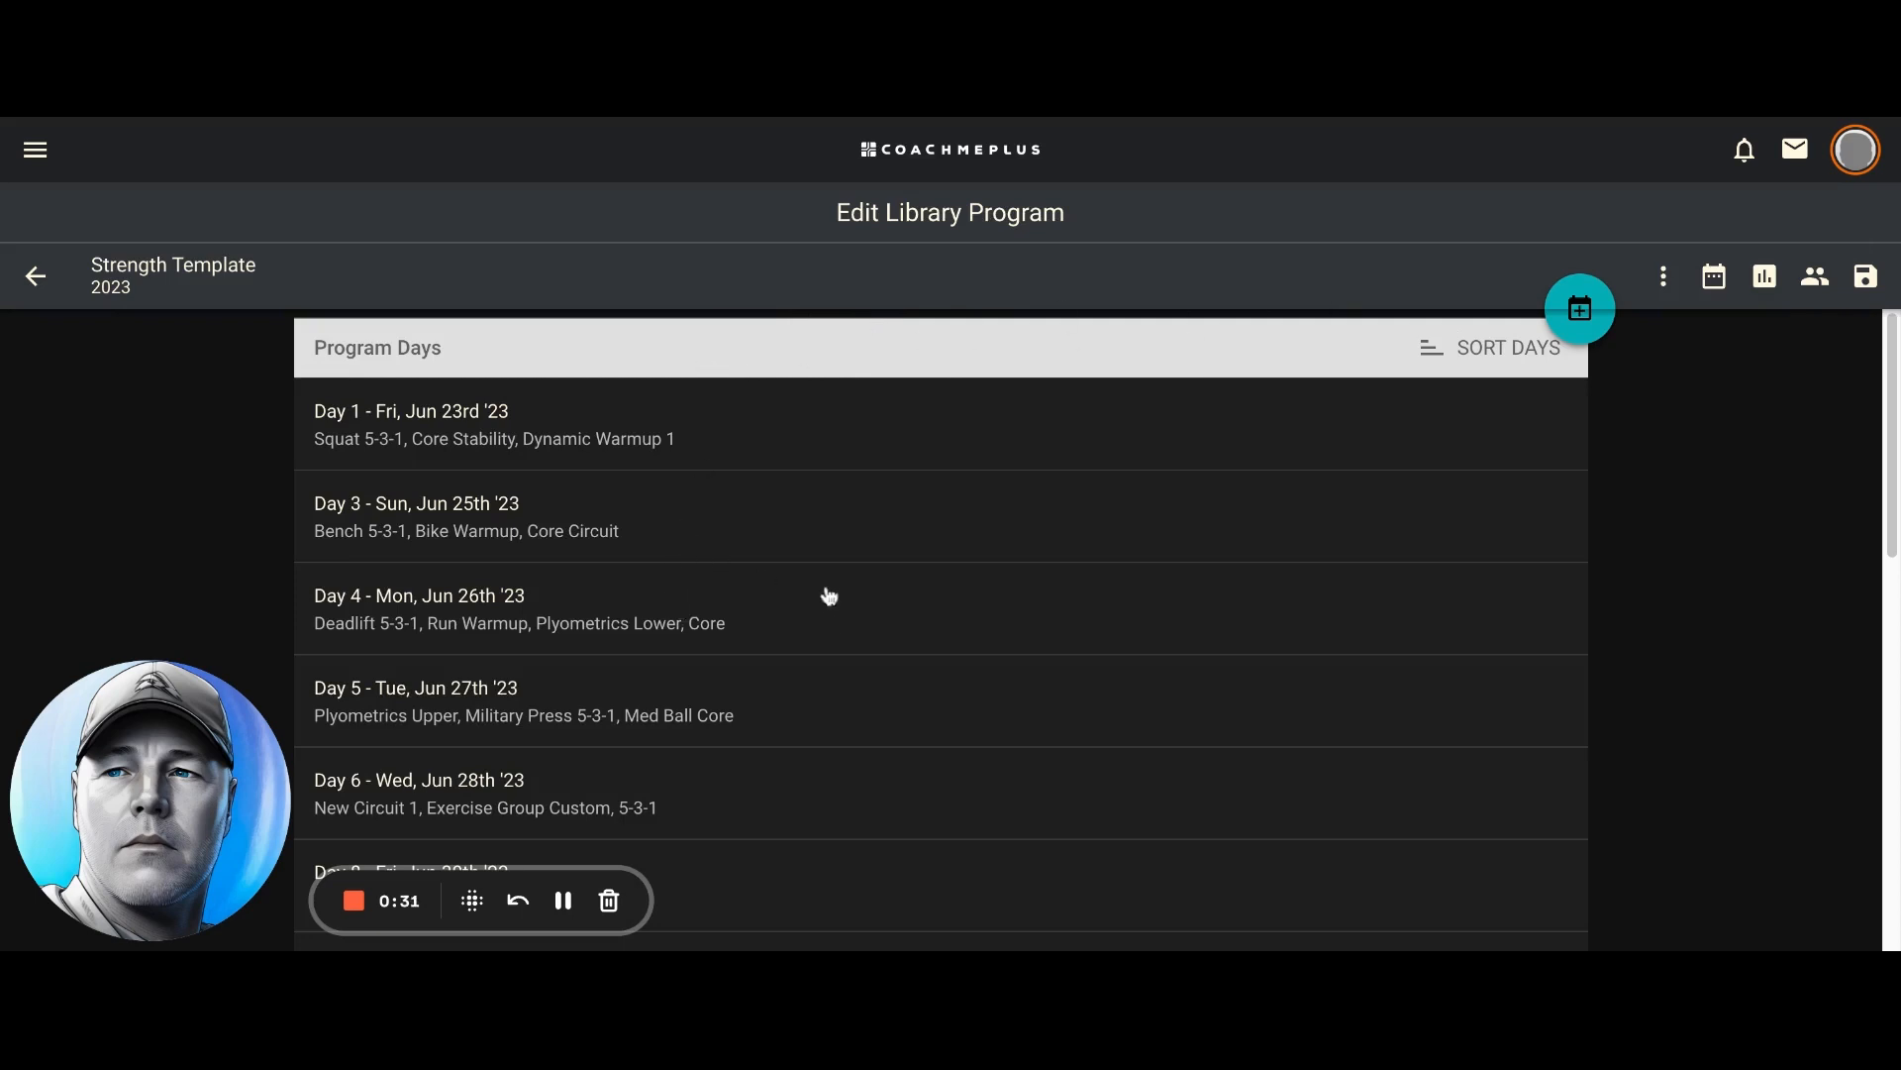
pyautogui.scroll(-3)
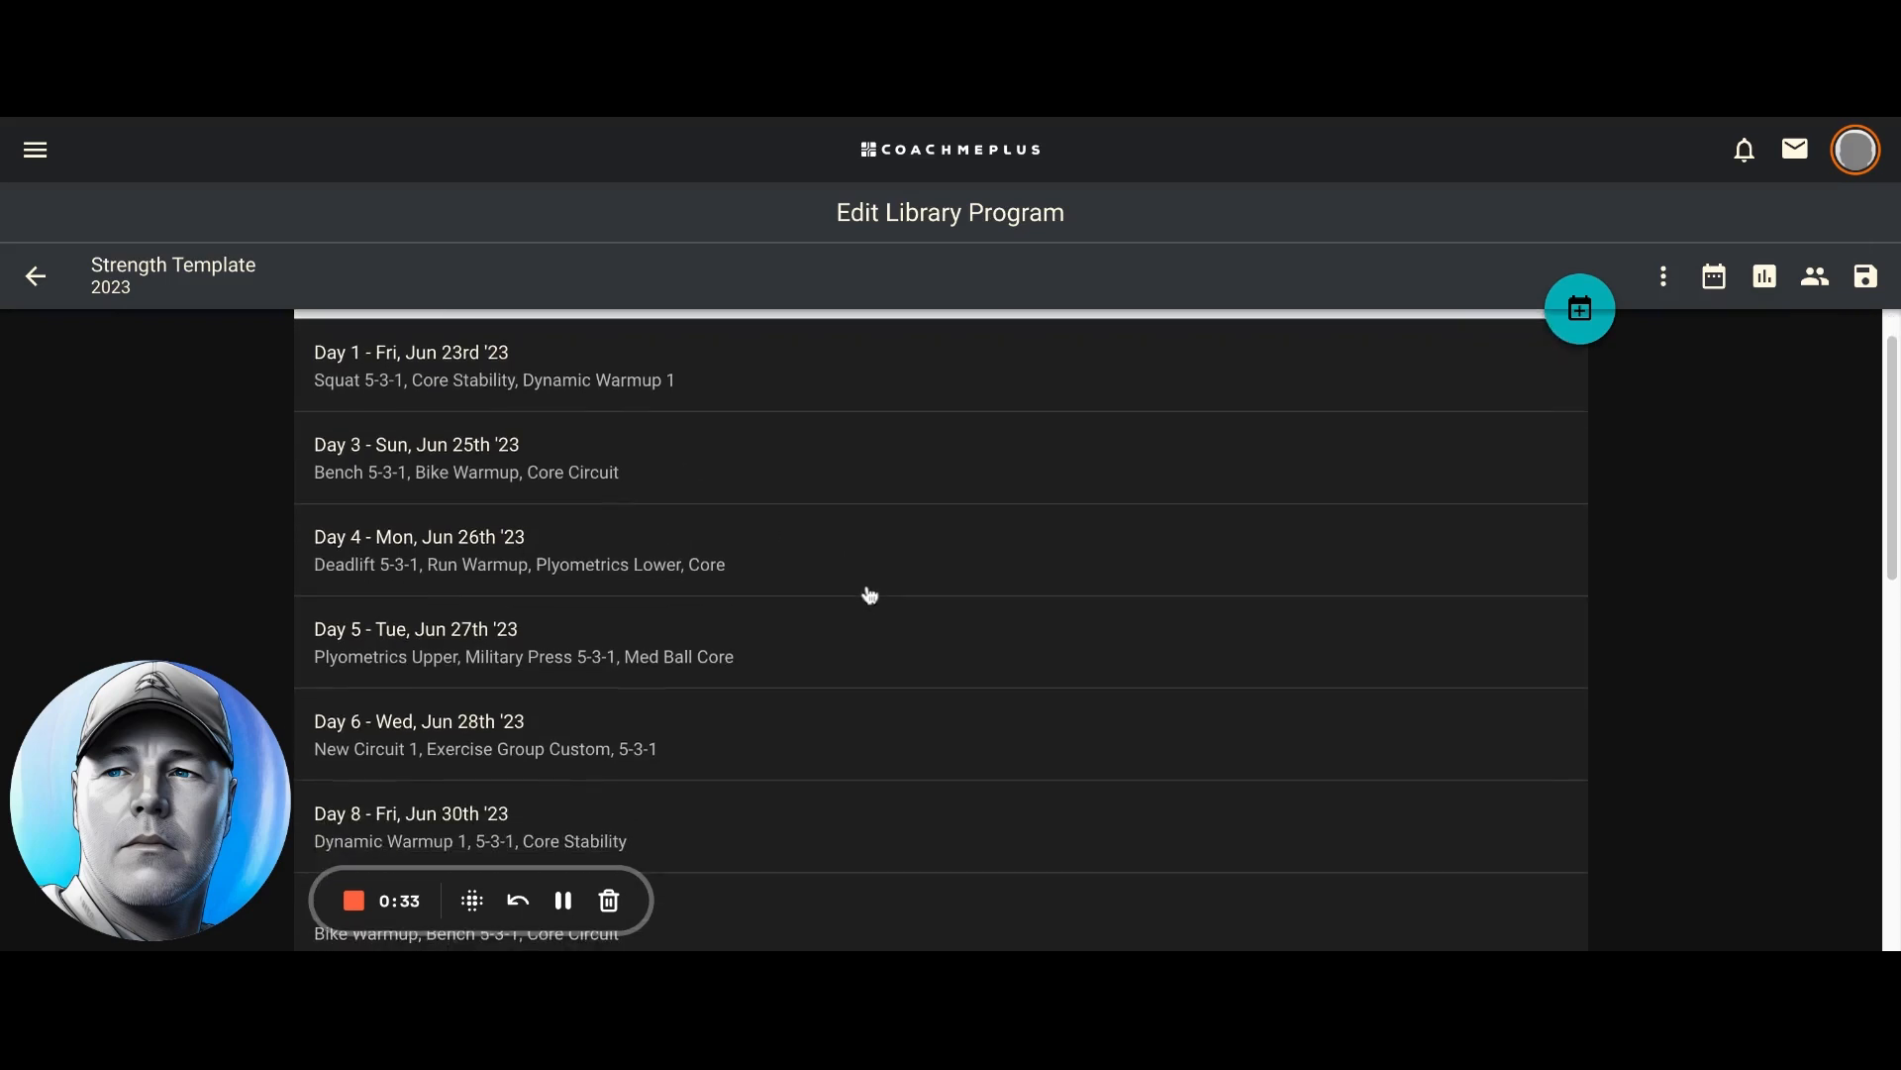
pyautogui.scroll(-3)
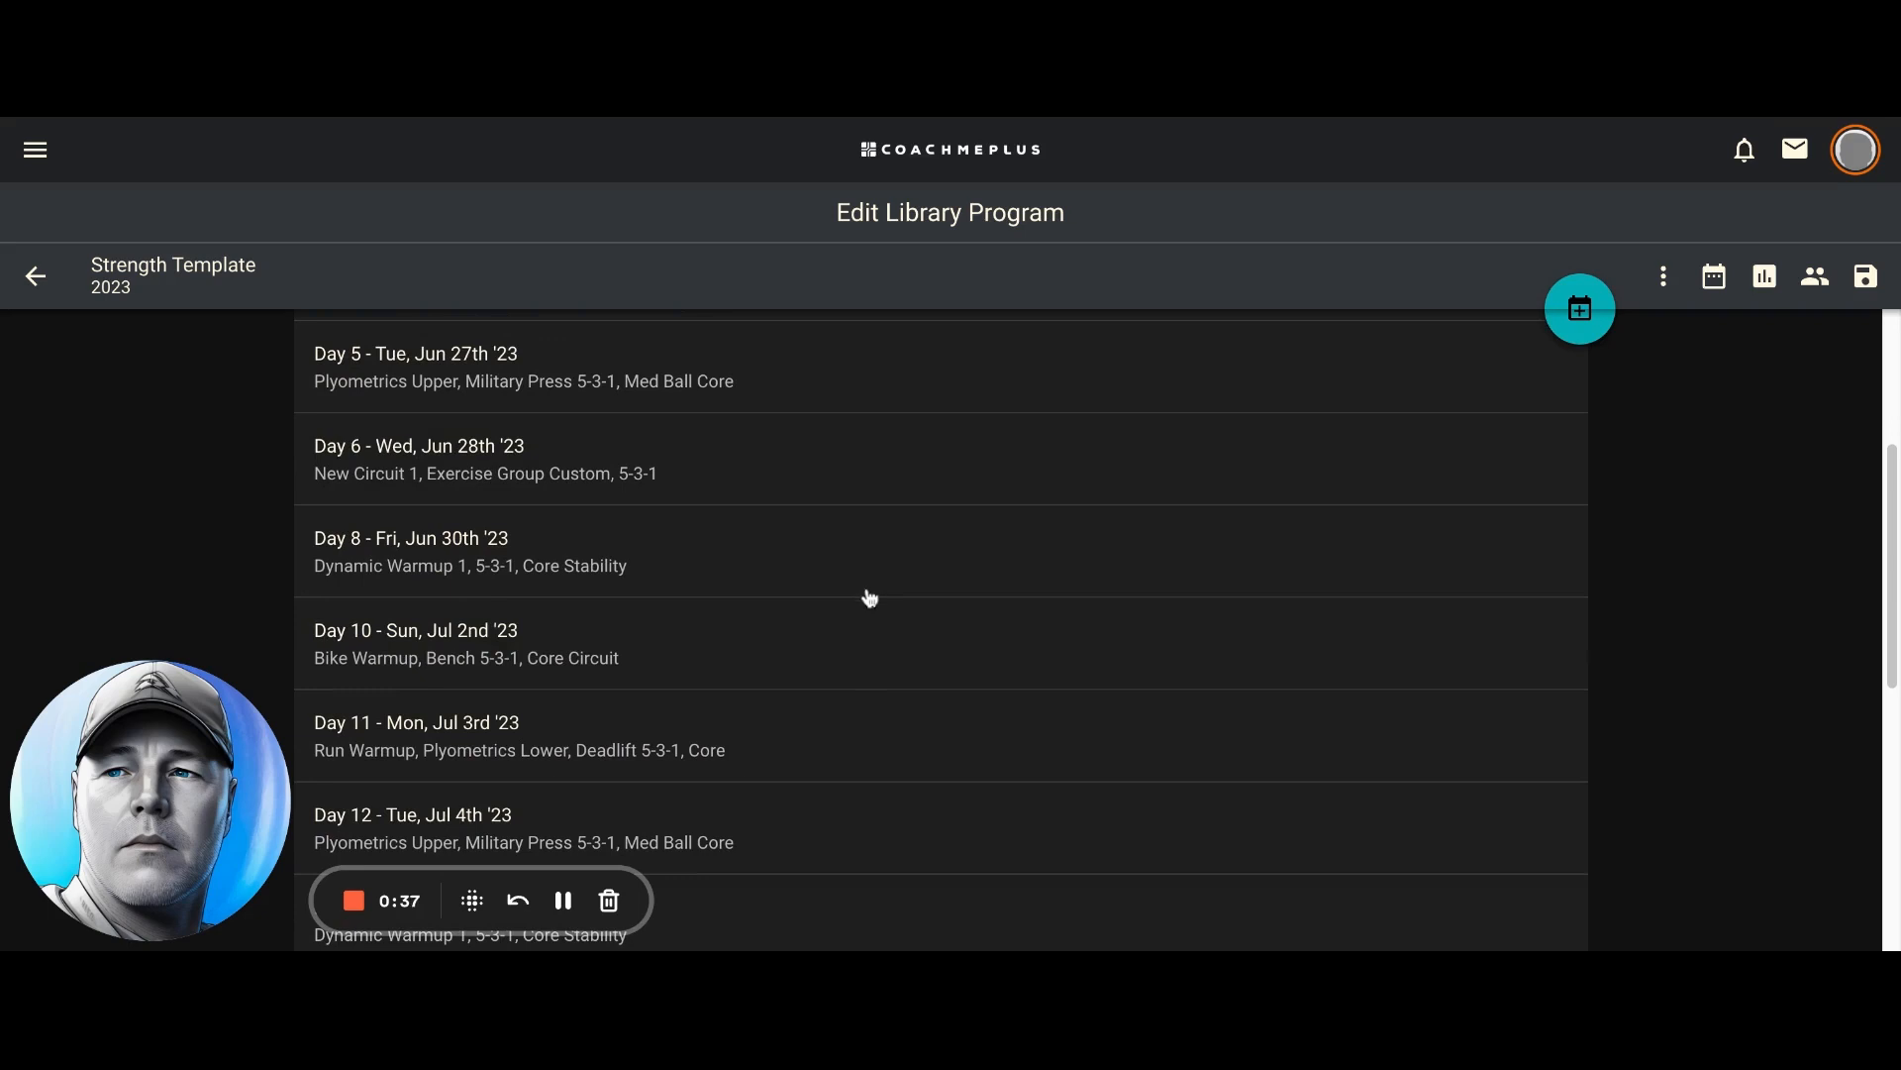
pyautogui.scroll(-3)
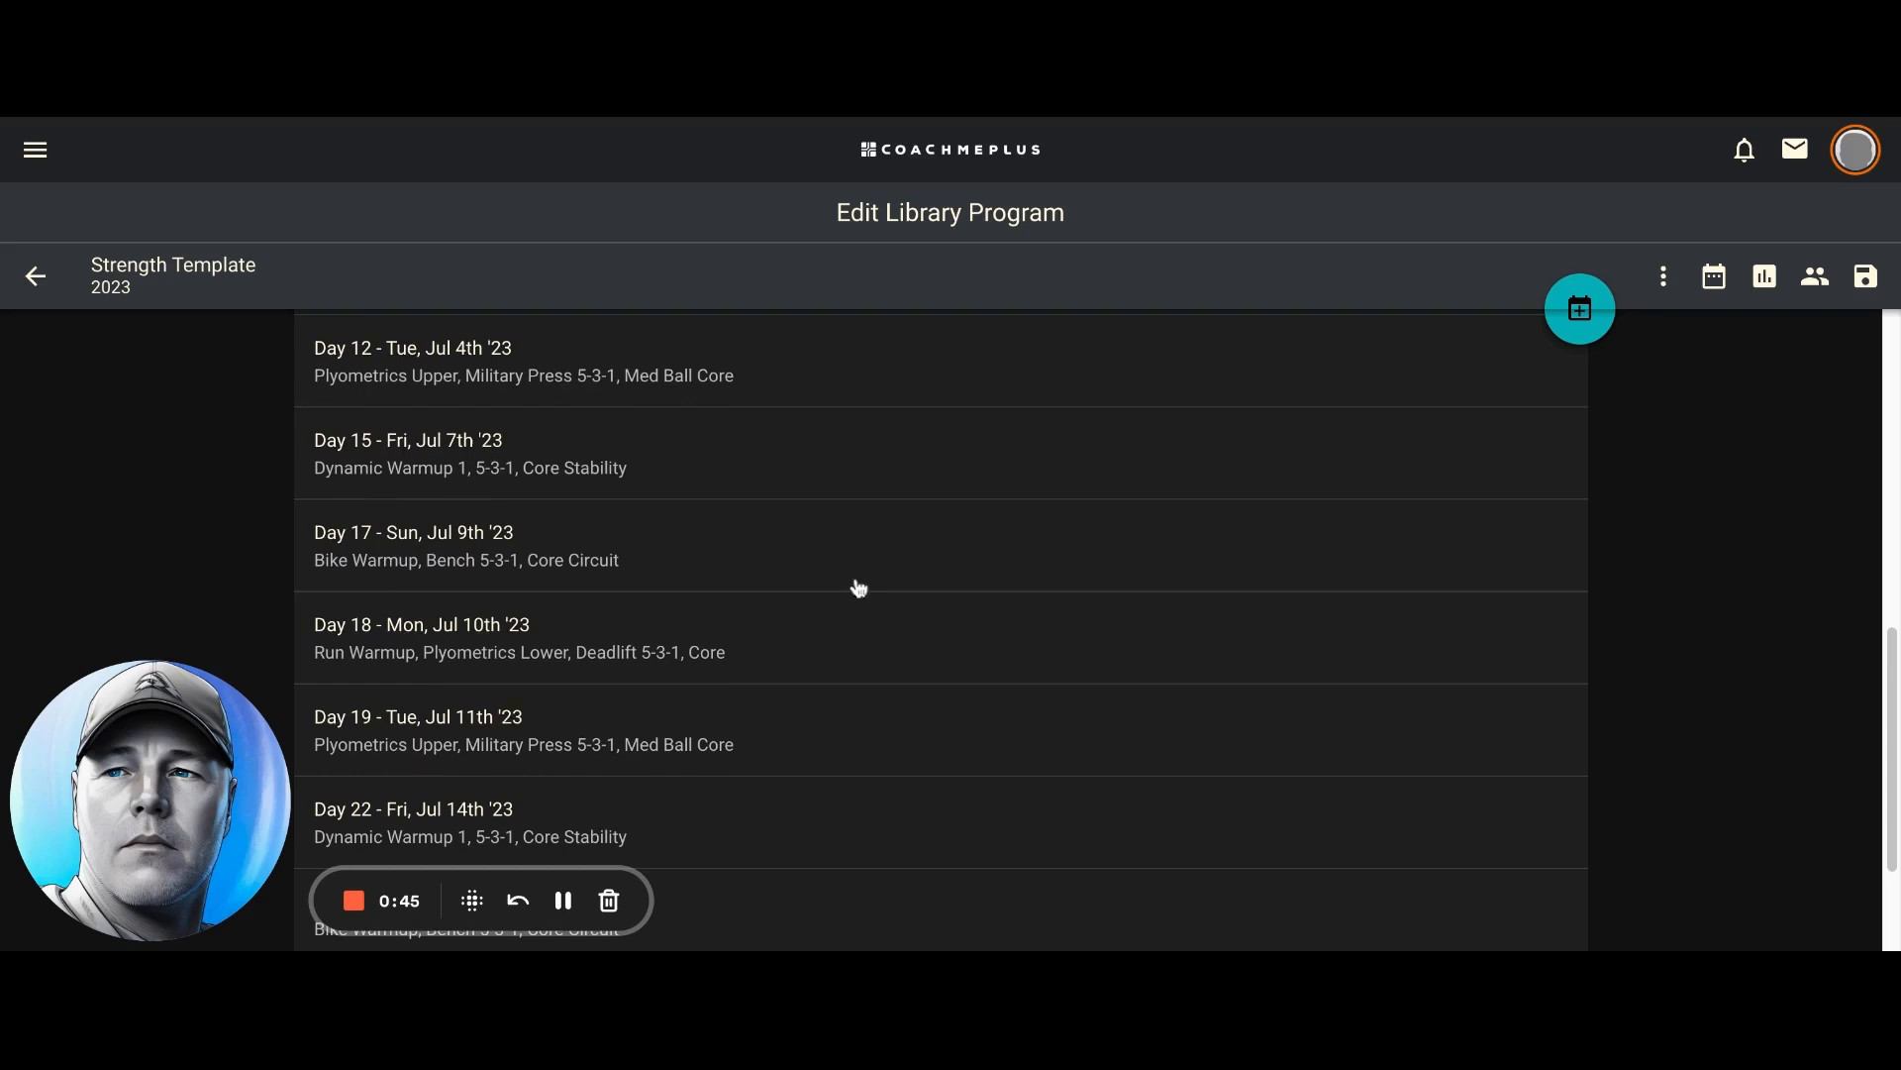
pyautogui.moveTo(467, 460)
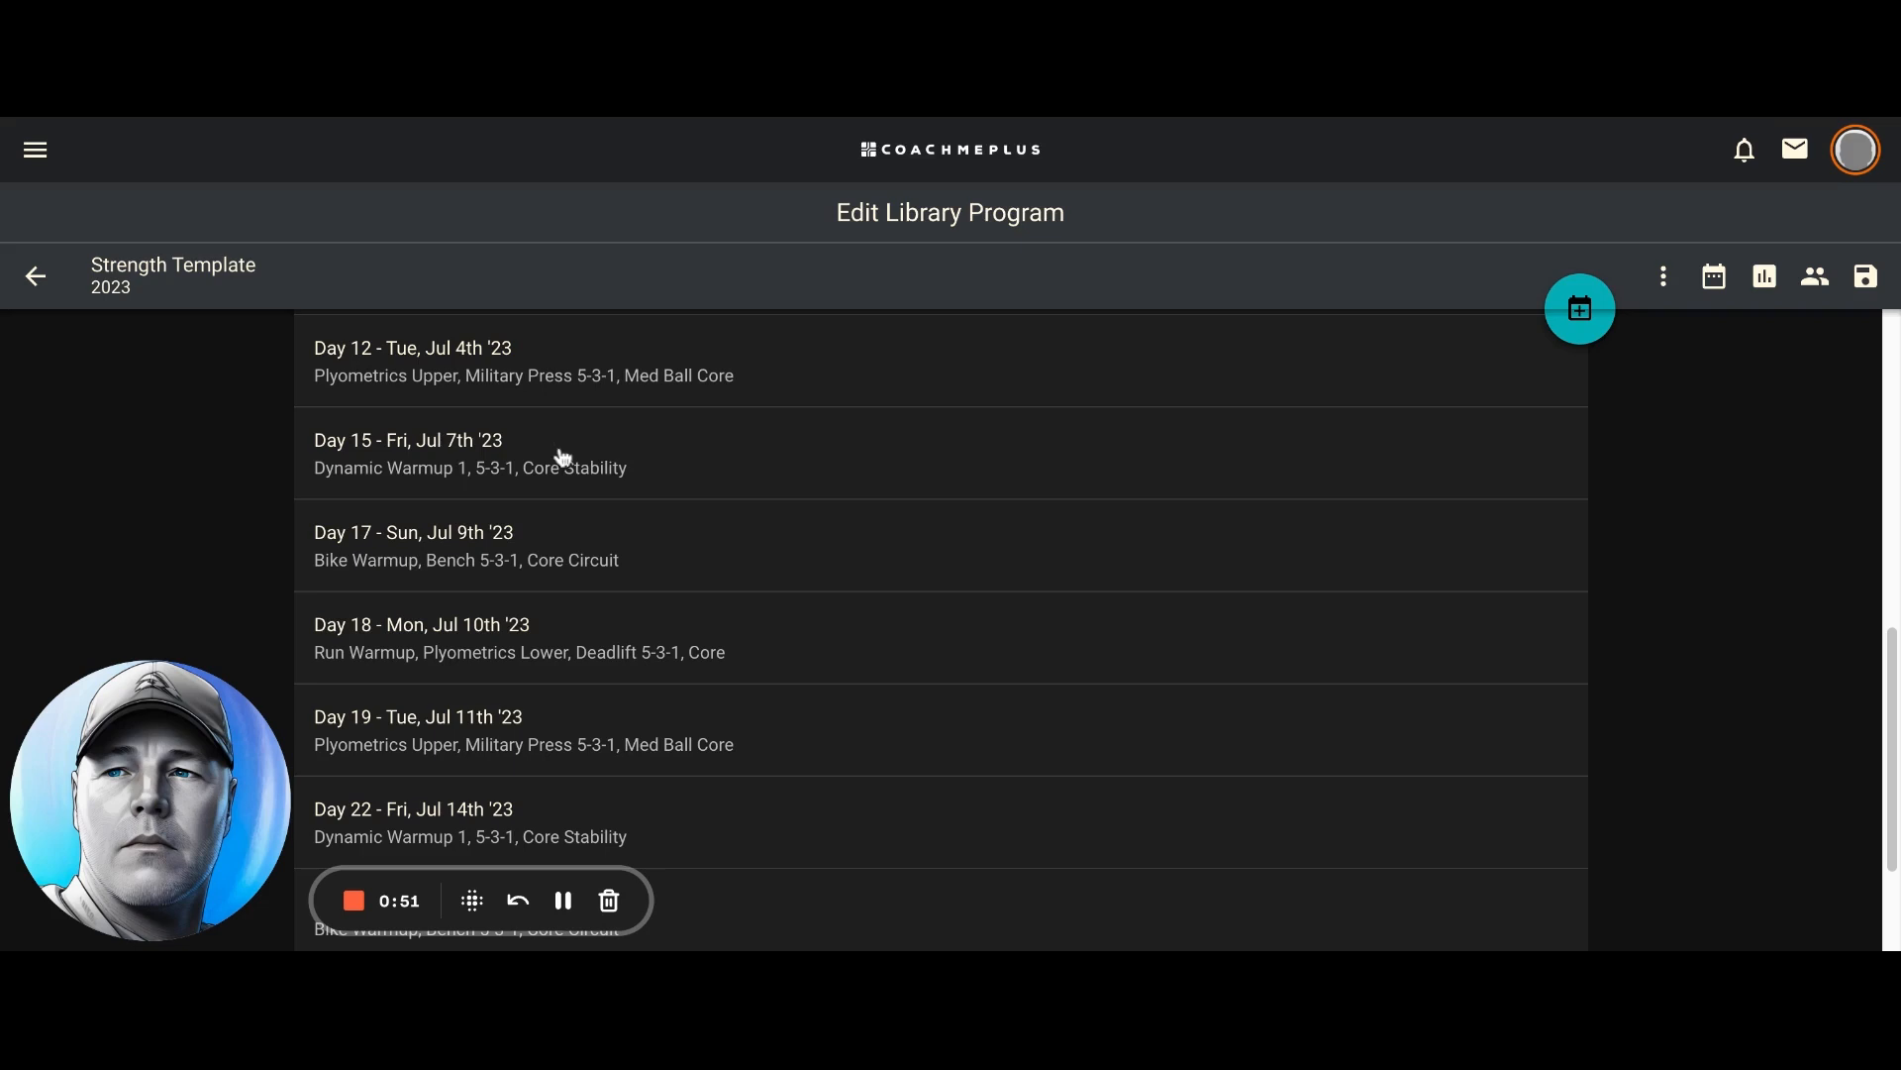
pyautogui.scroll(-3)
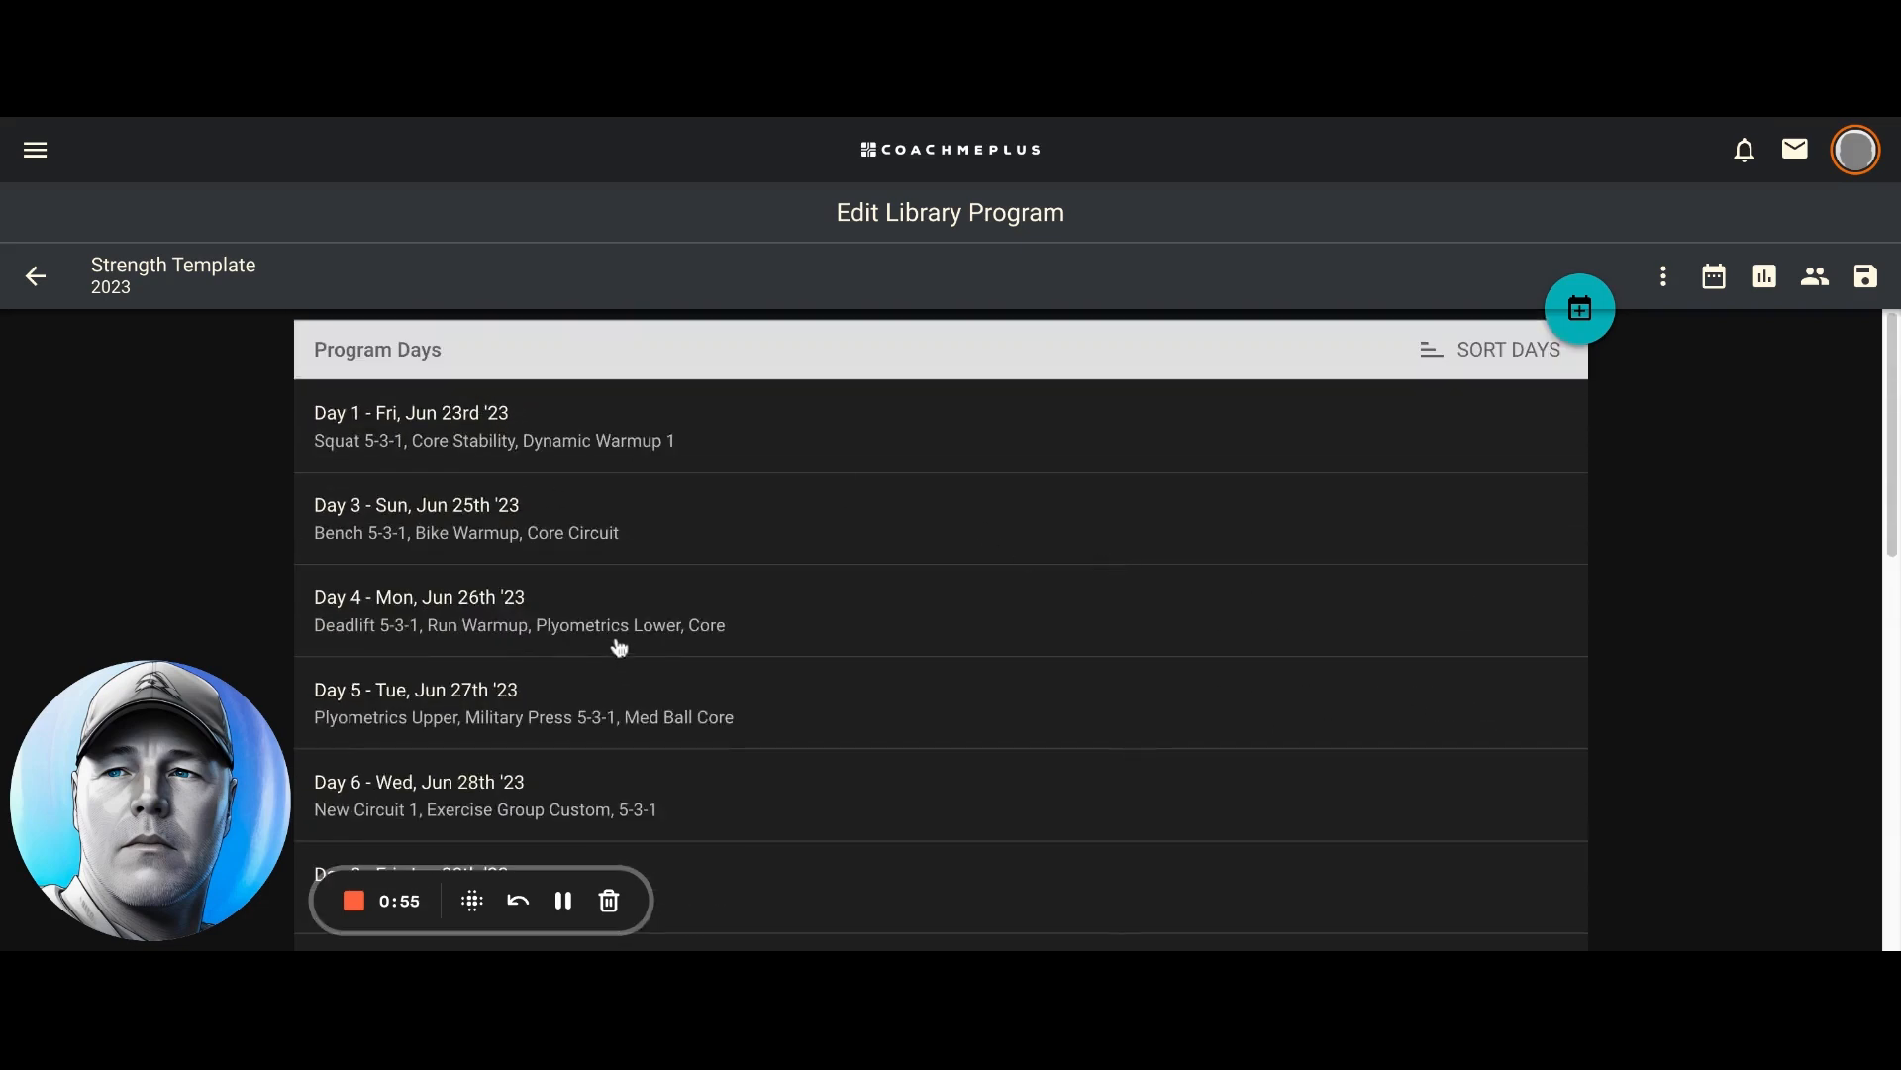
pyautogui.moveTo(1768, 344)
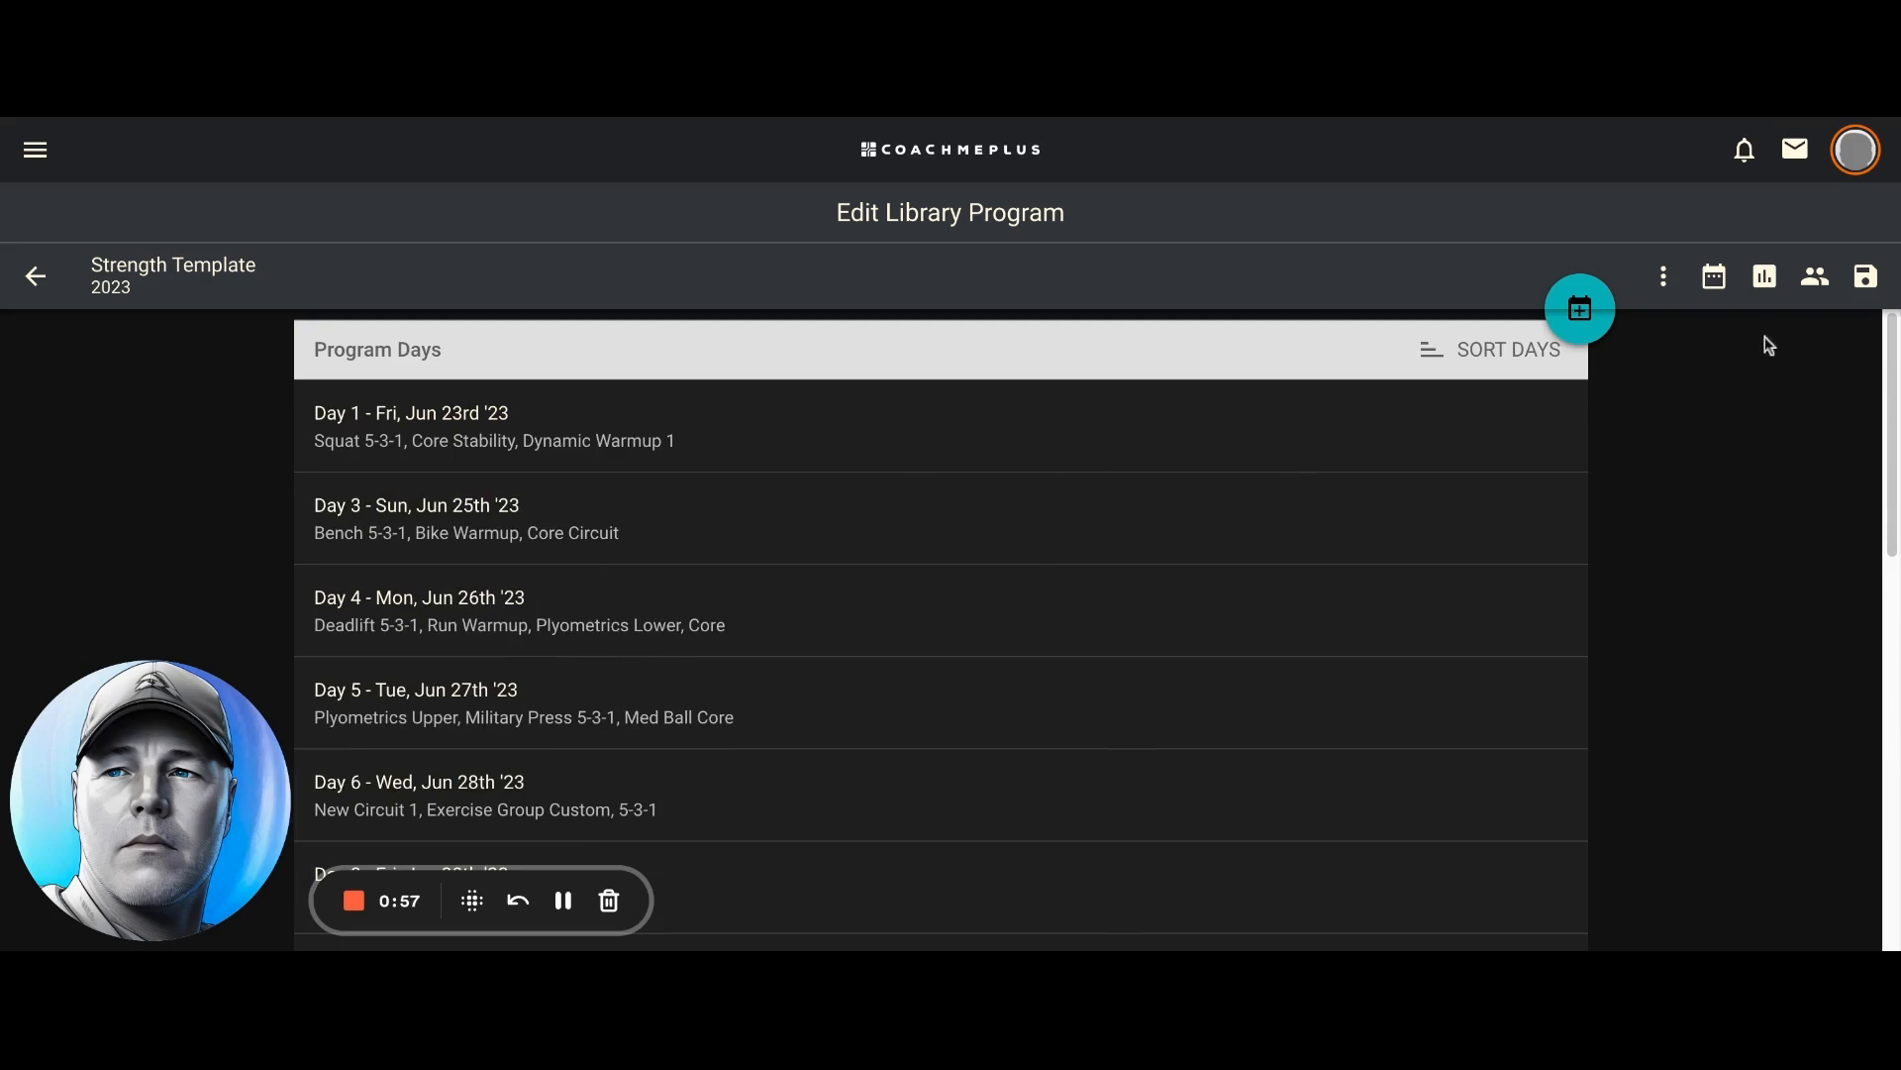
pyautogui.moveTo(938, 445)
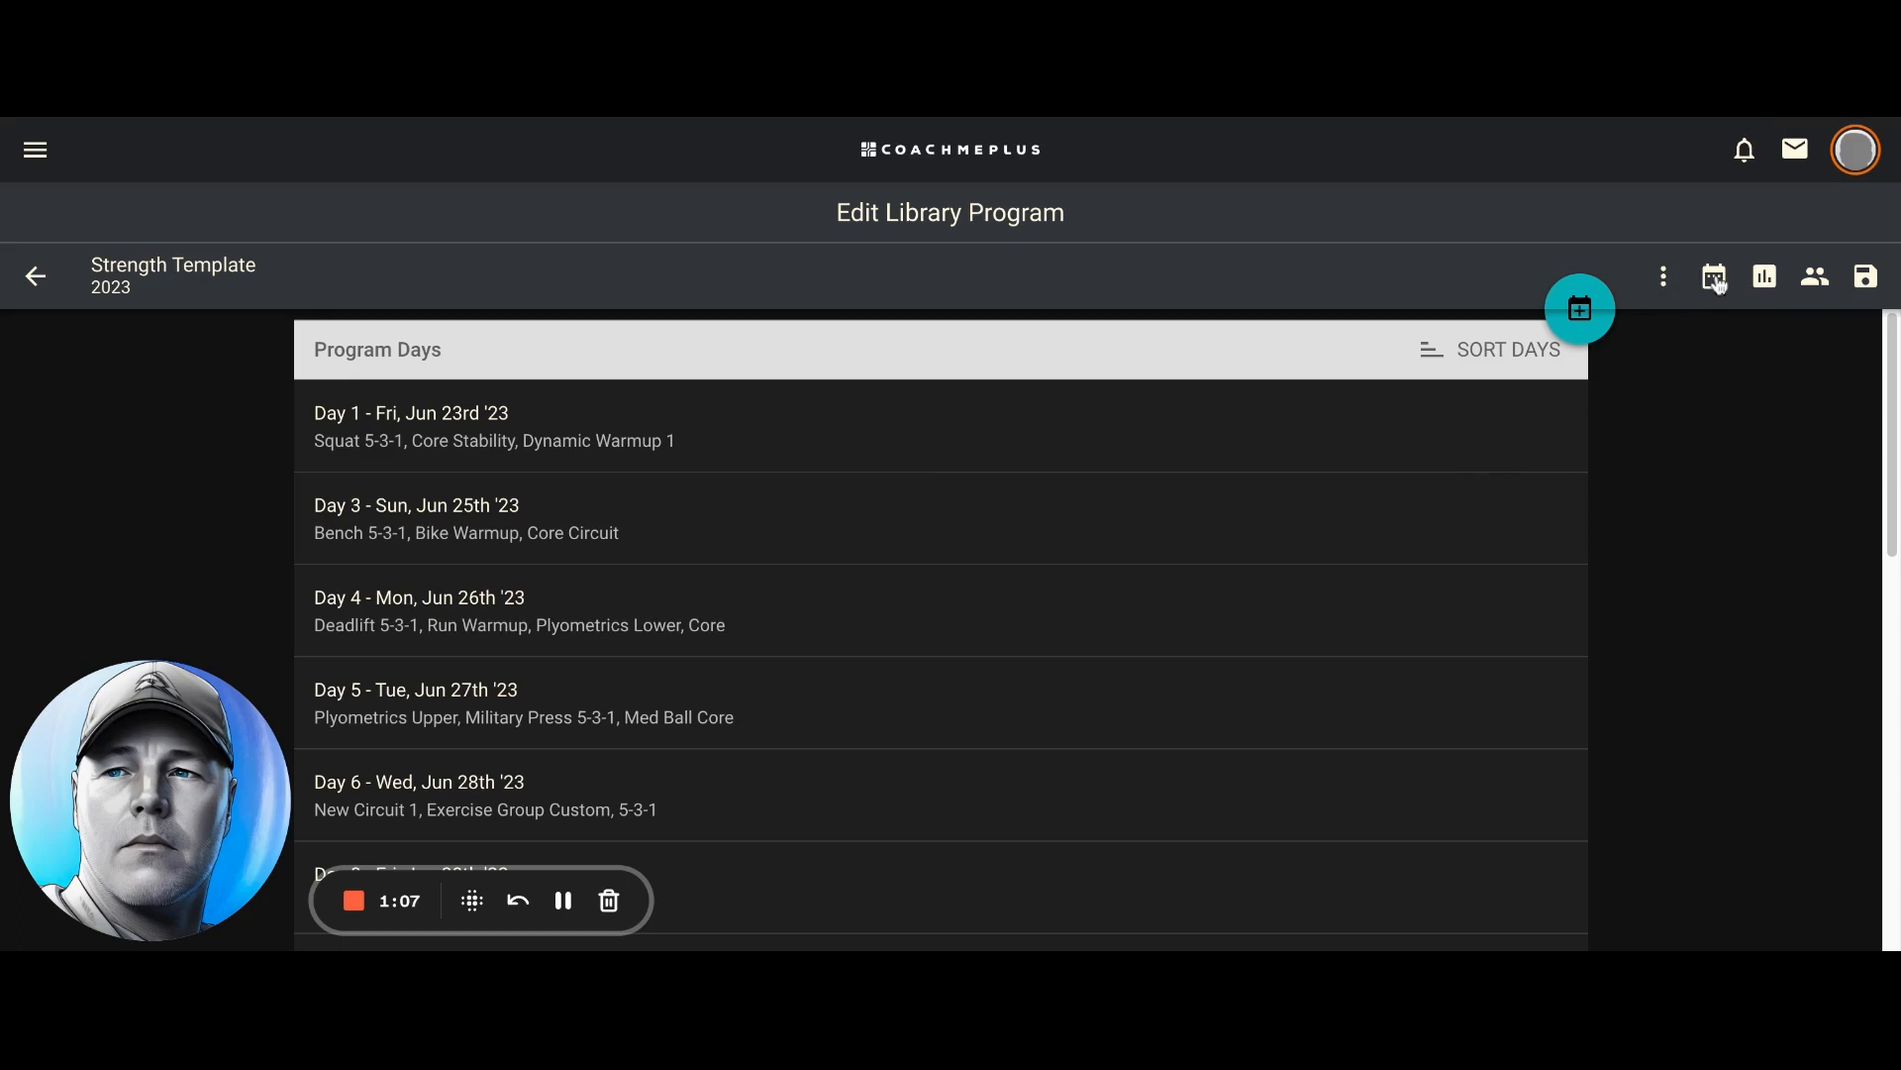
# Switch Strength Template to calendar view and scroll through its weekly training days
pyautogui.click(1714, 275)
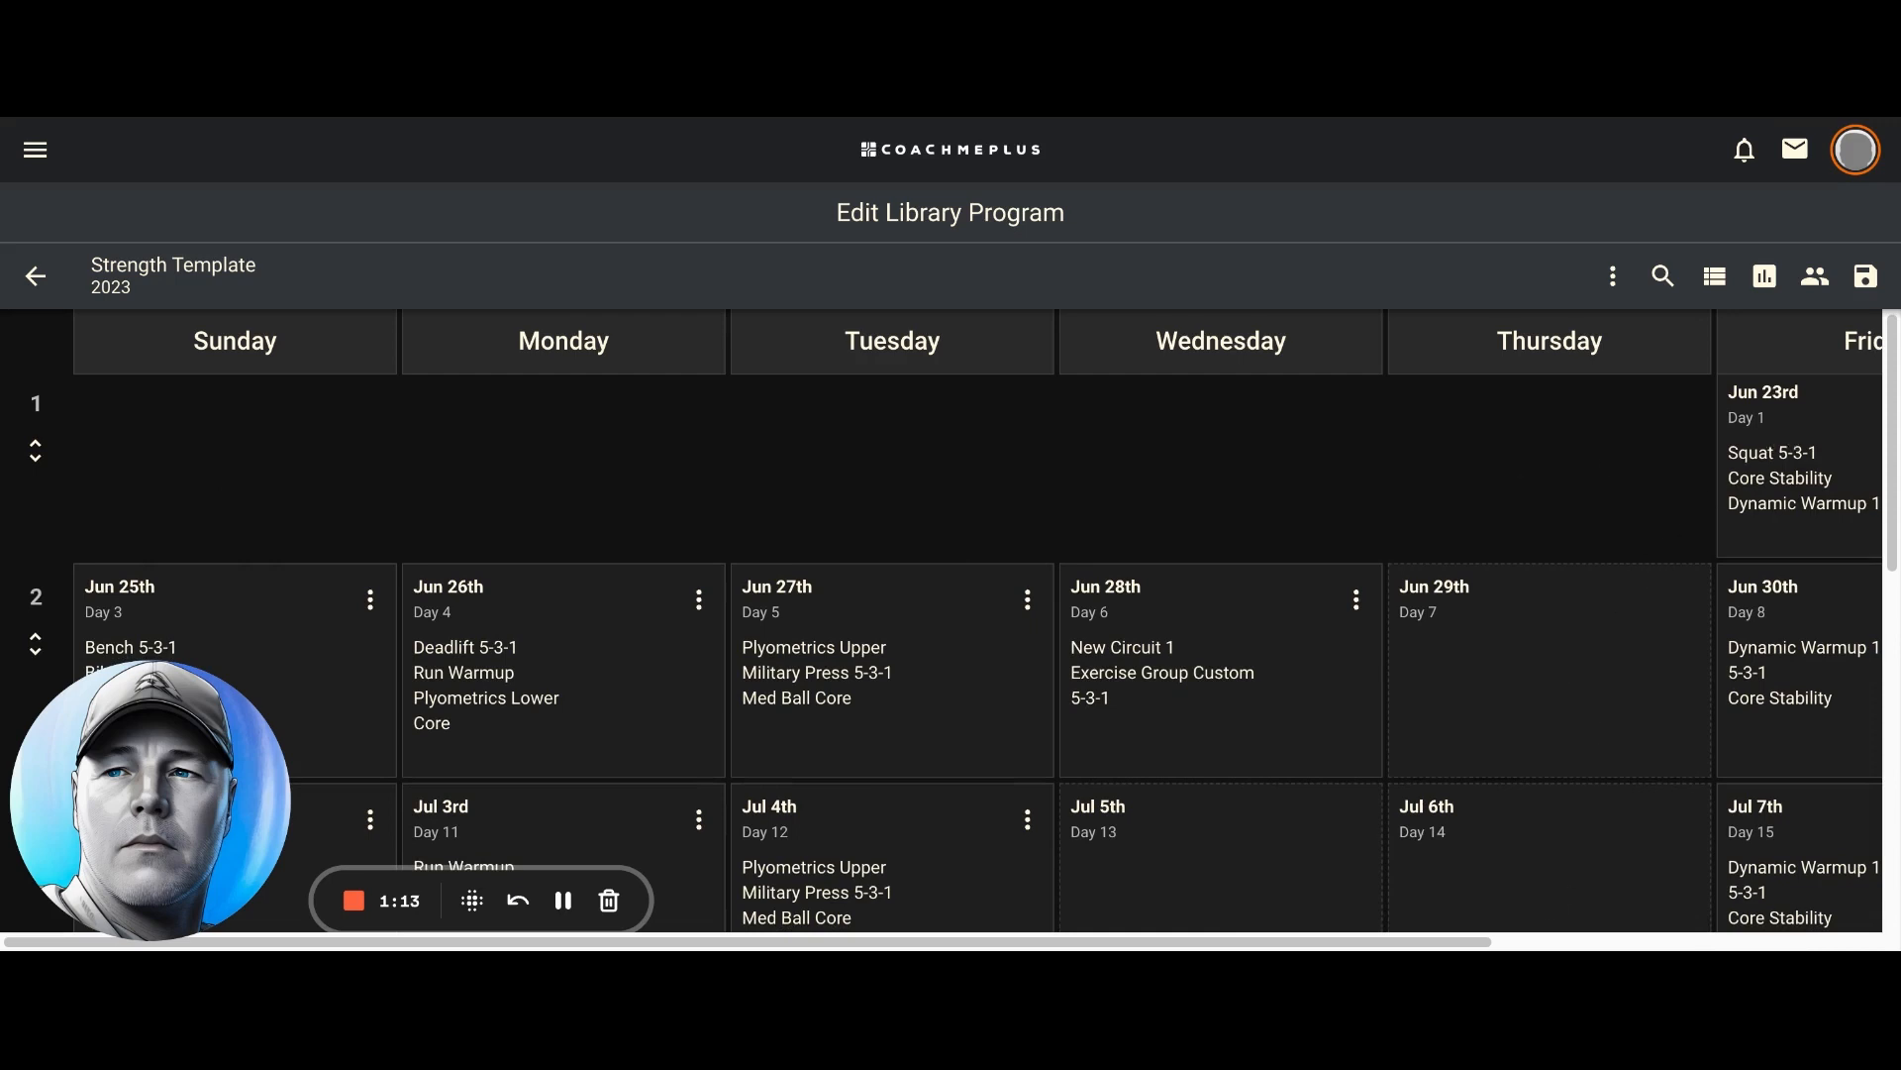
pyautogui.hscroll(3)
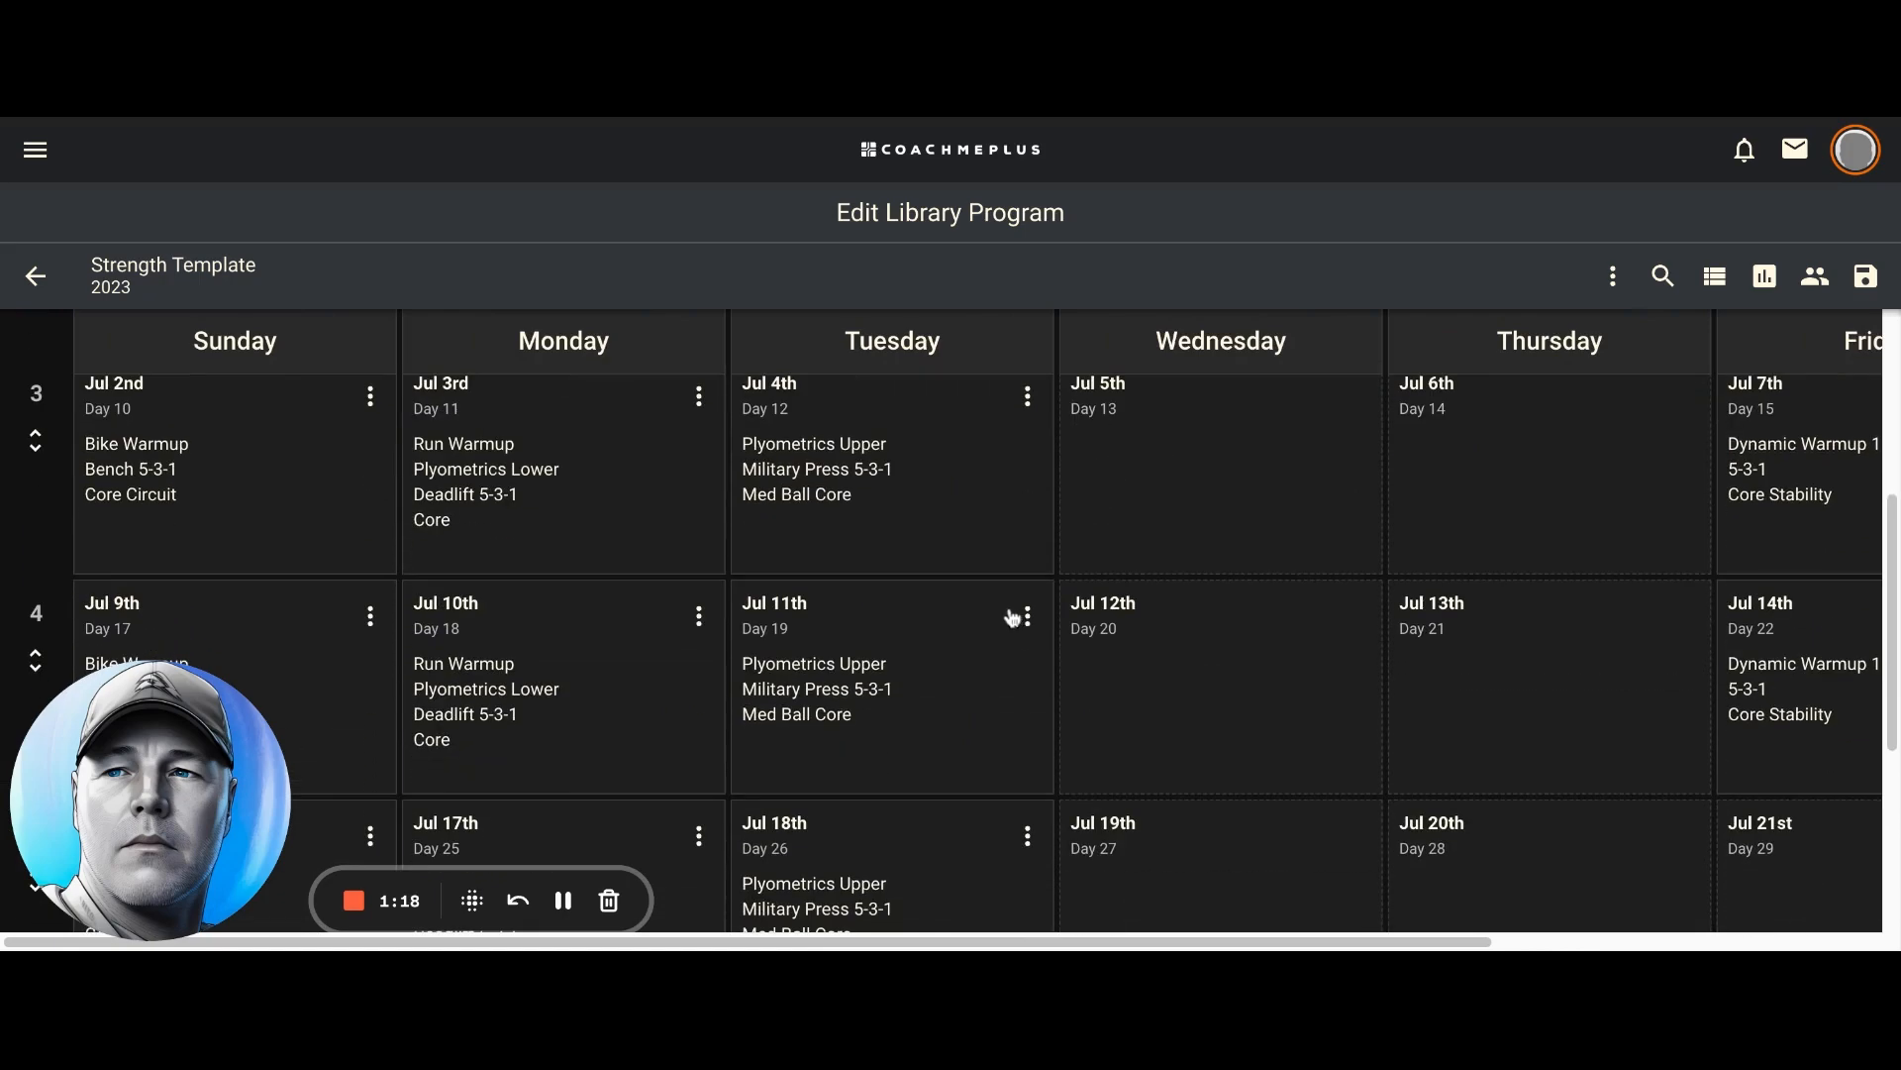
pyautogui.scroll(-3)
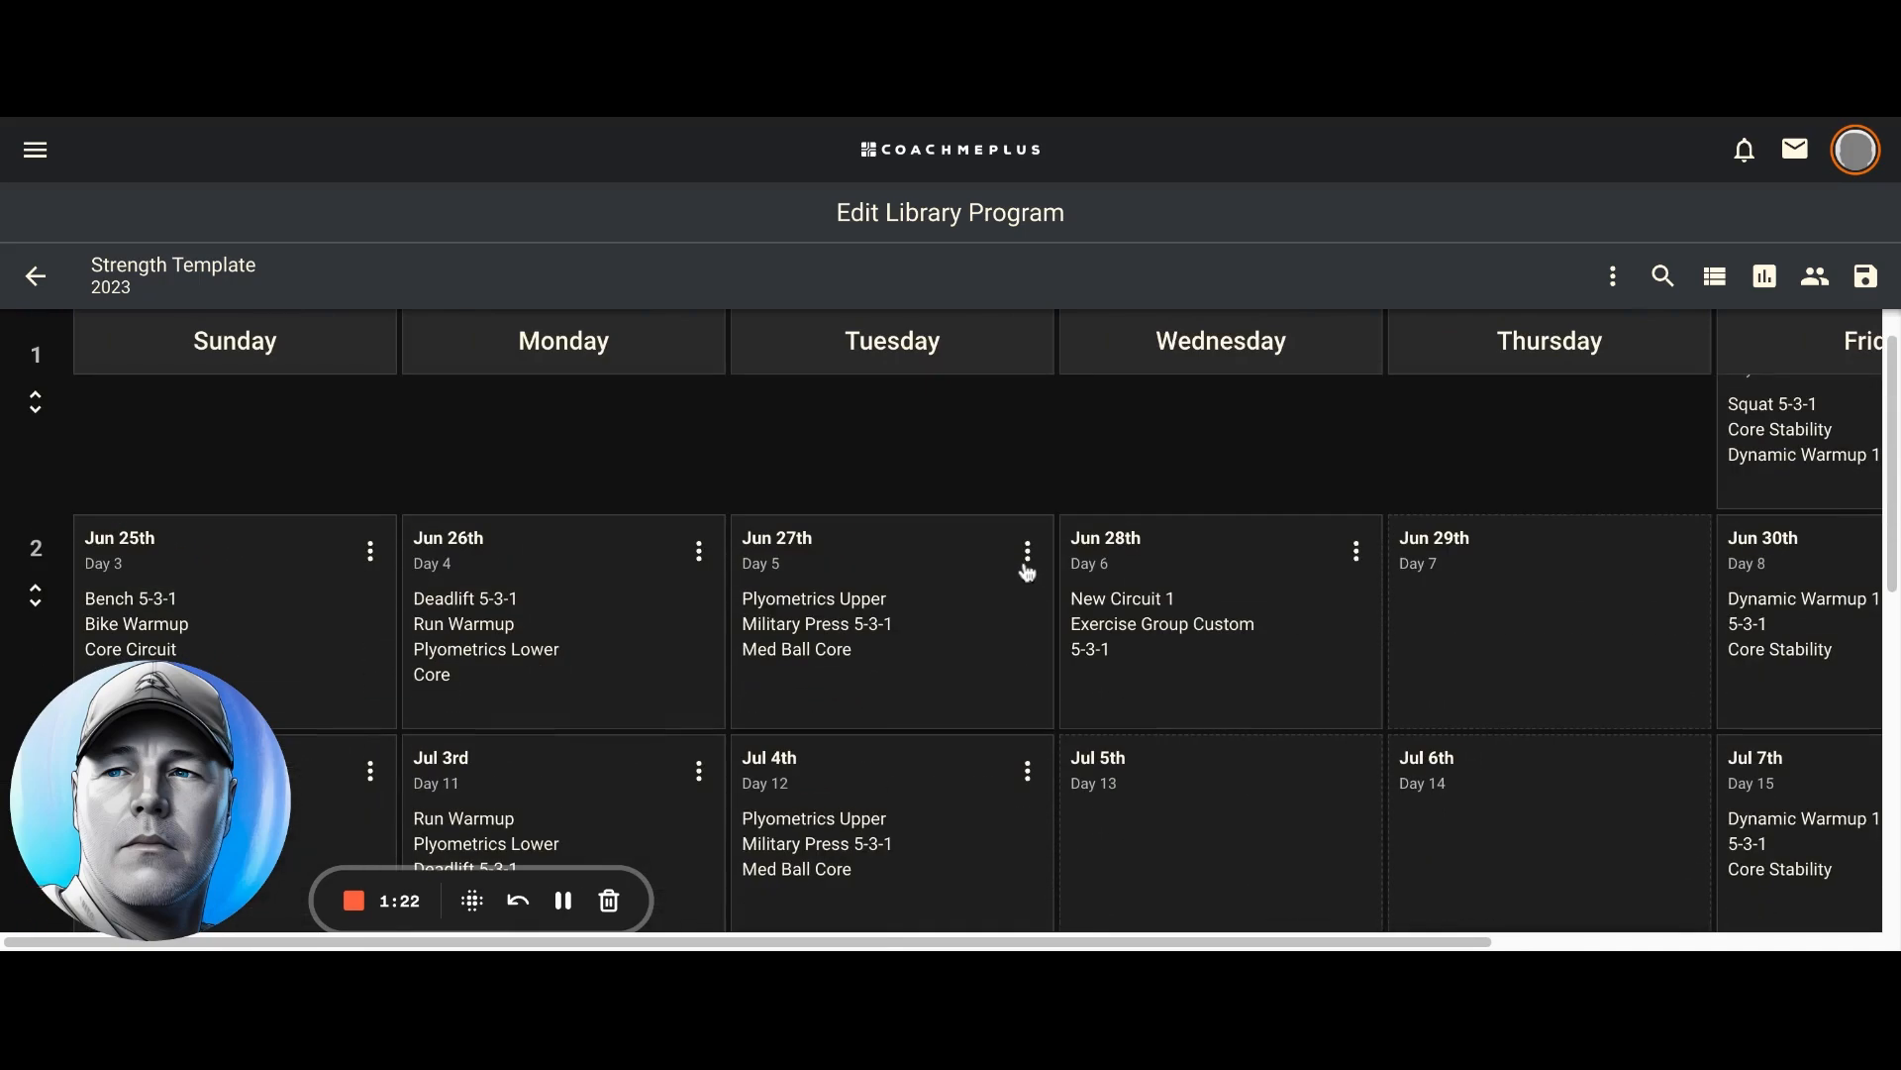
pyautogui.scroll(-3)
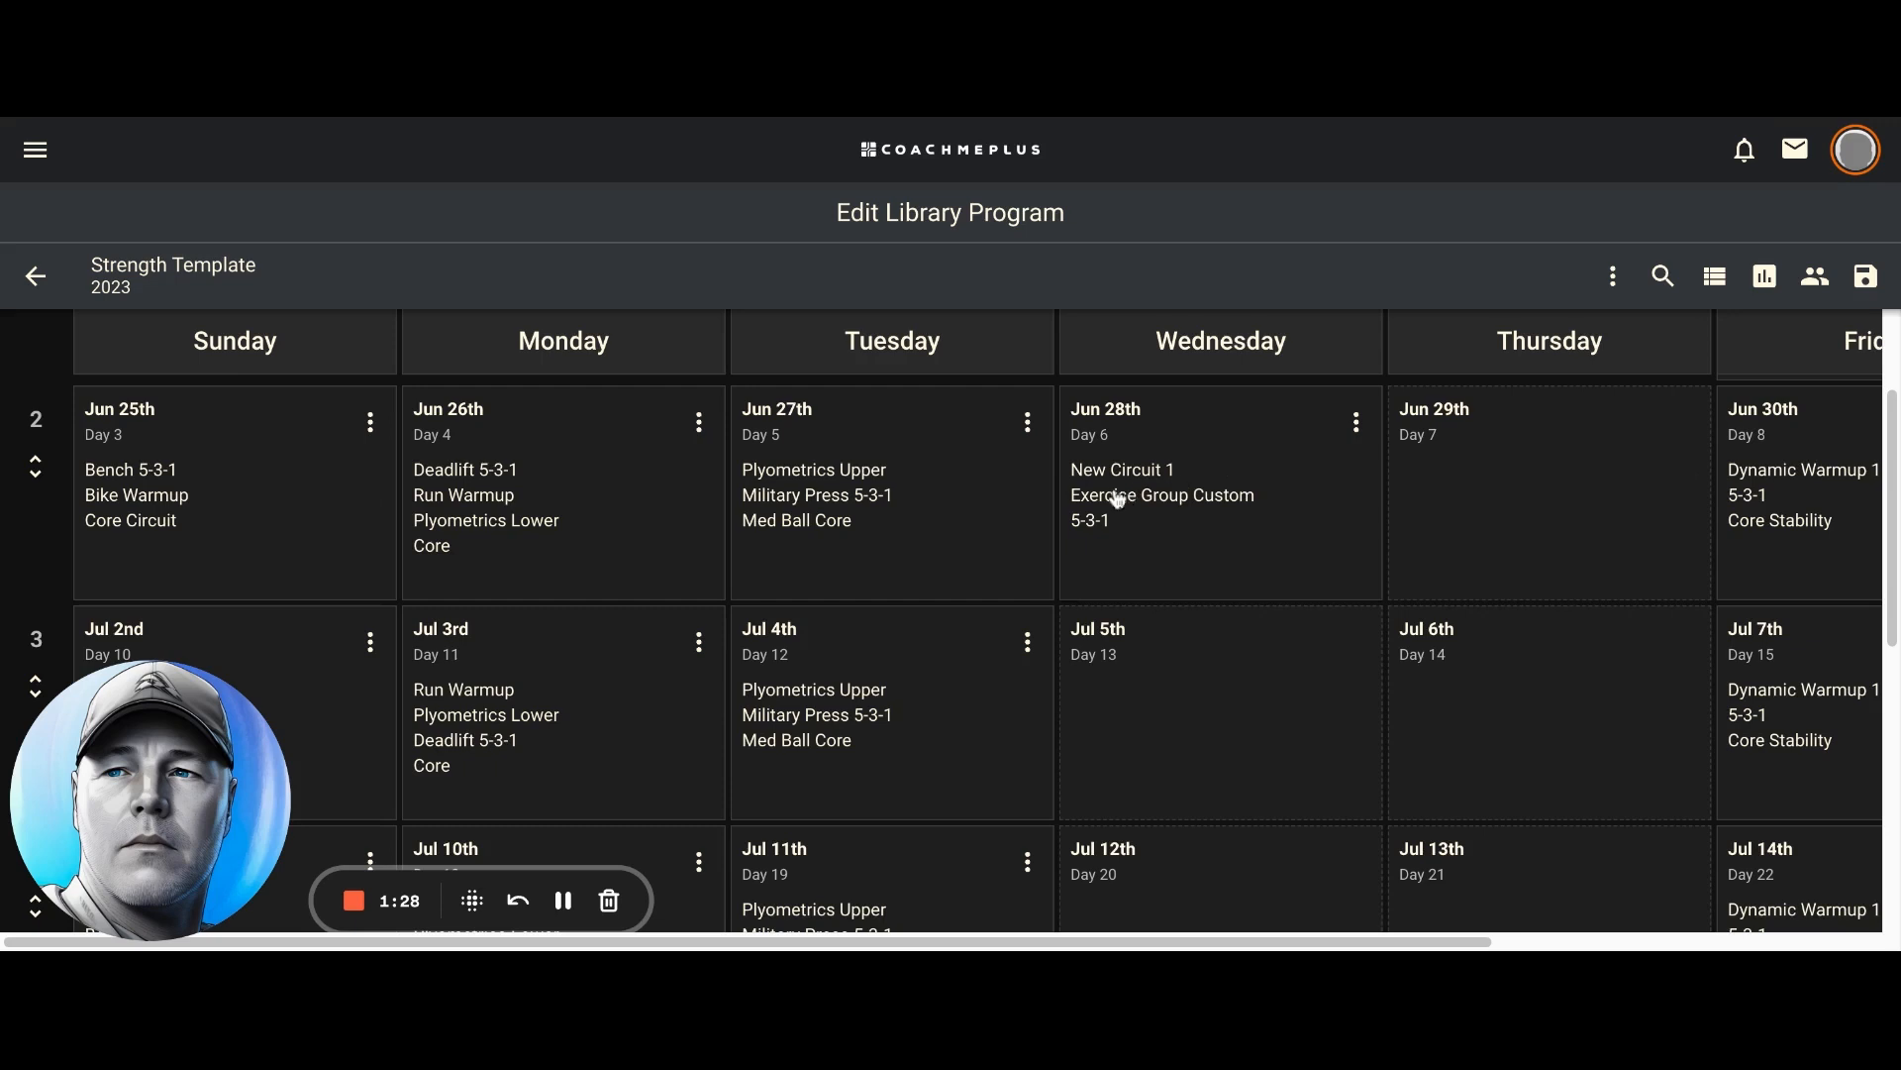
pyautogui.moveTo(184, 422)
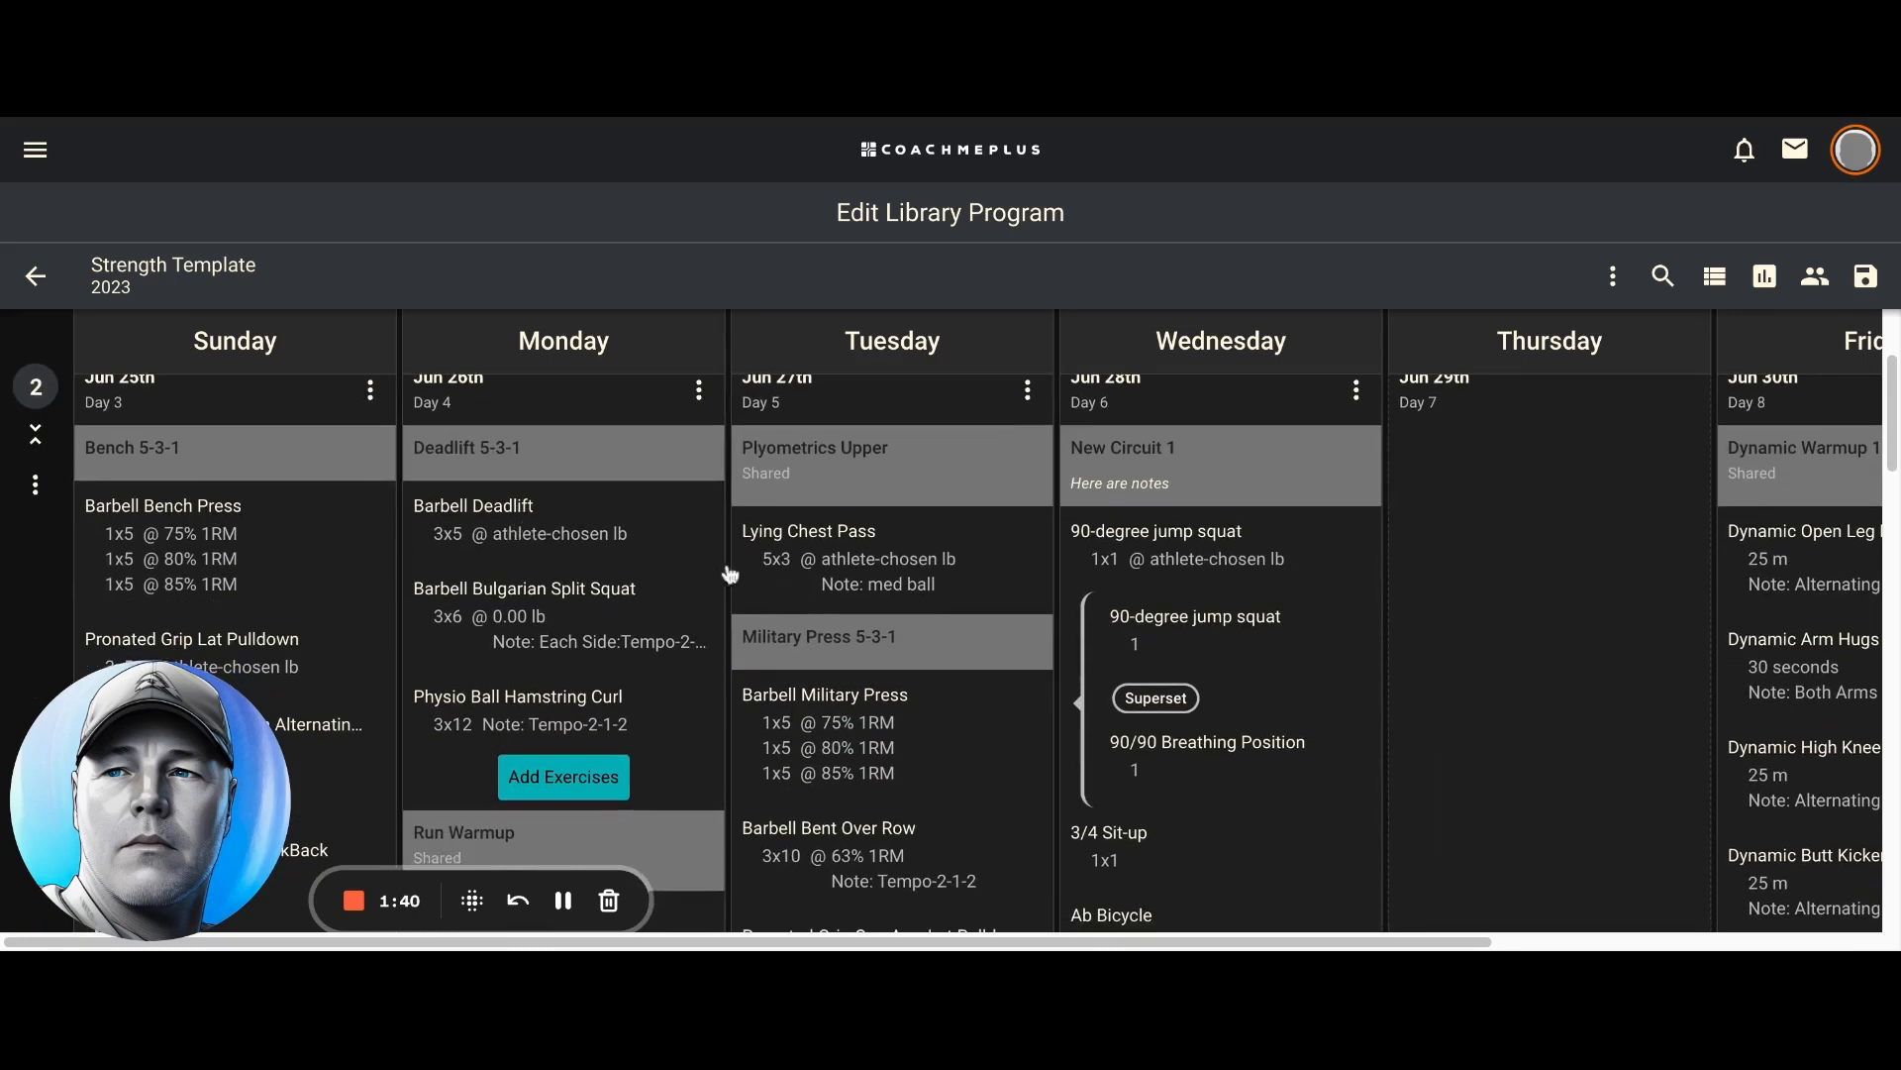
pyautogui.moveTo(809, 565)
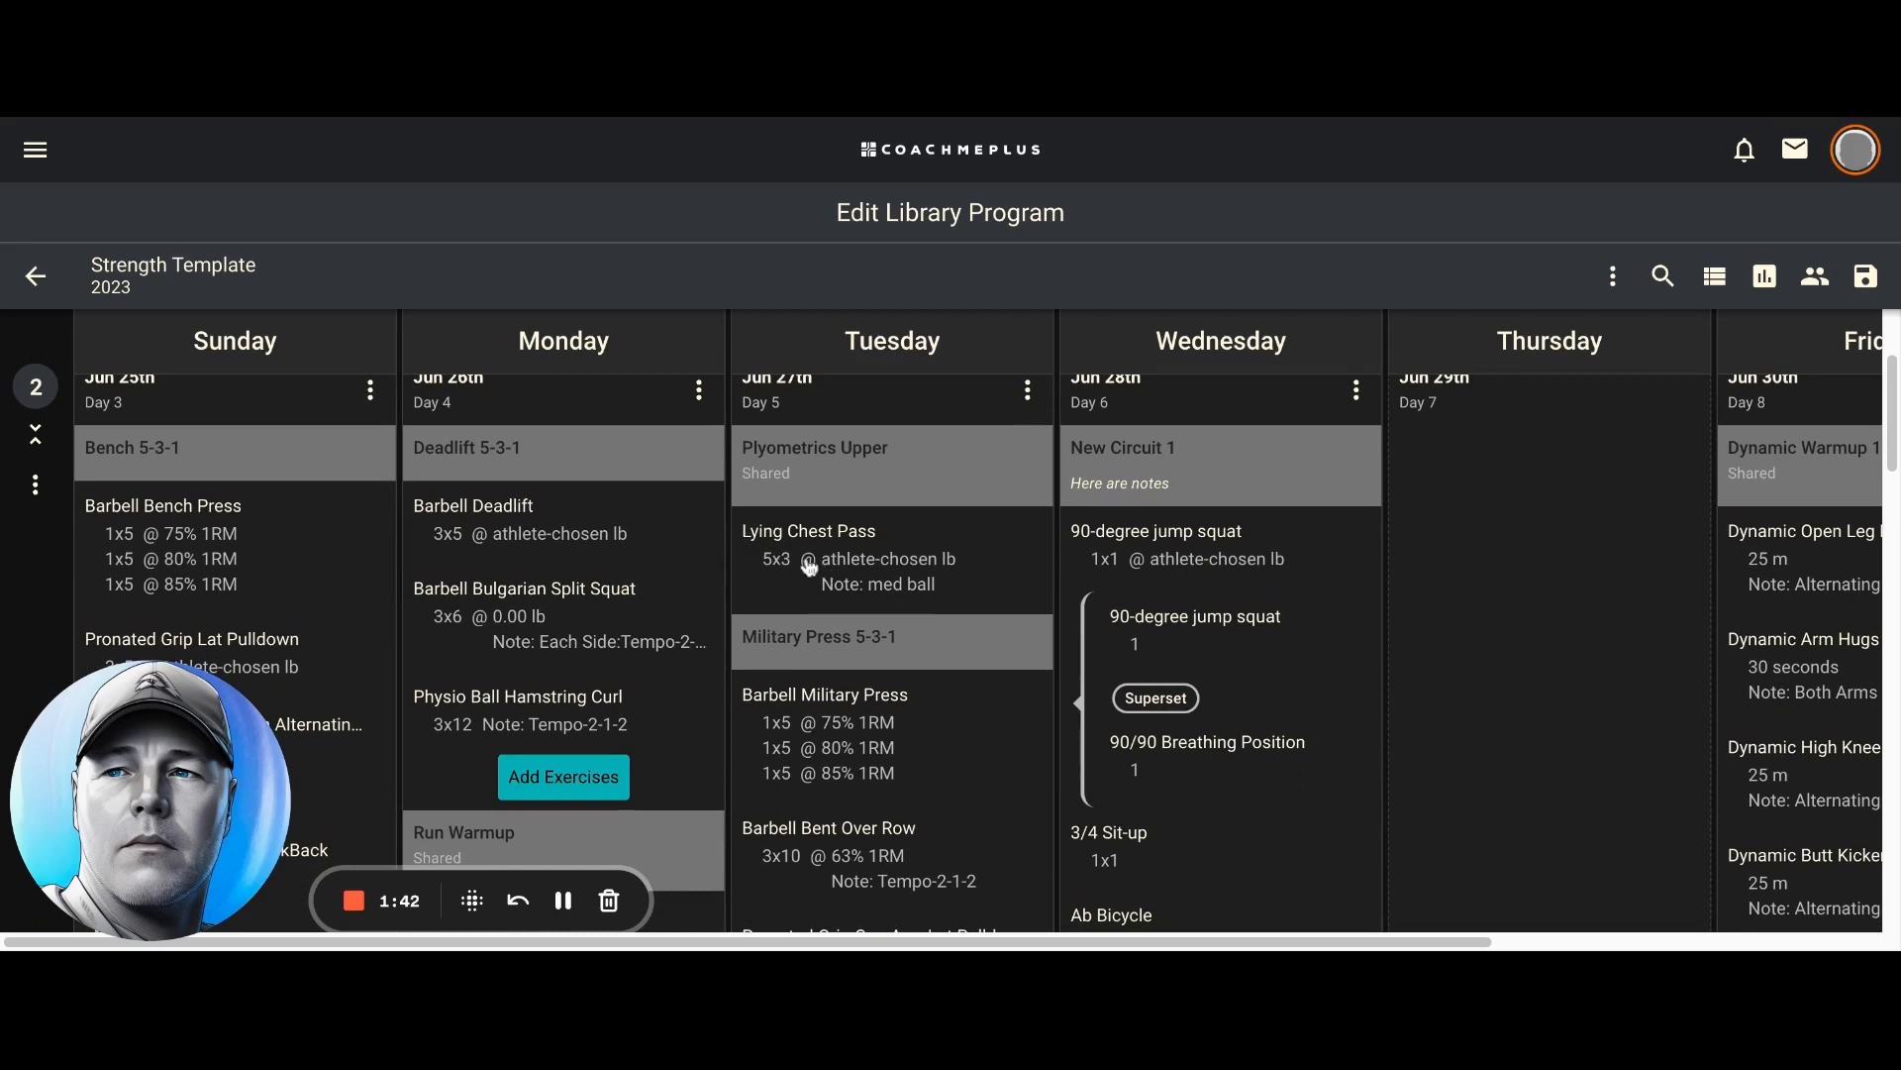
# Scroll through week 2's expanded circuits showing exercises, sets, loads and notes
pyautogui.scroll(-3)
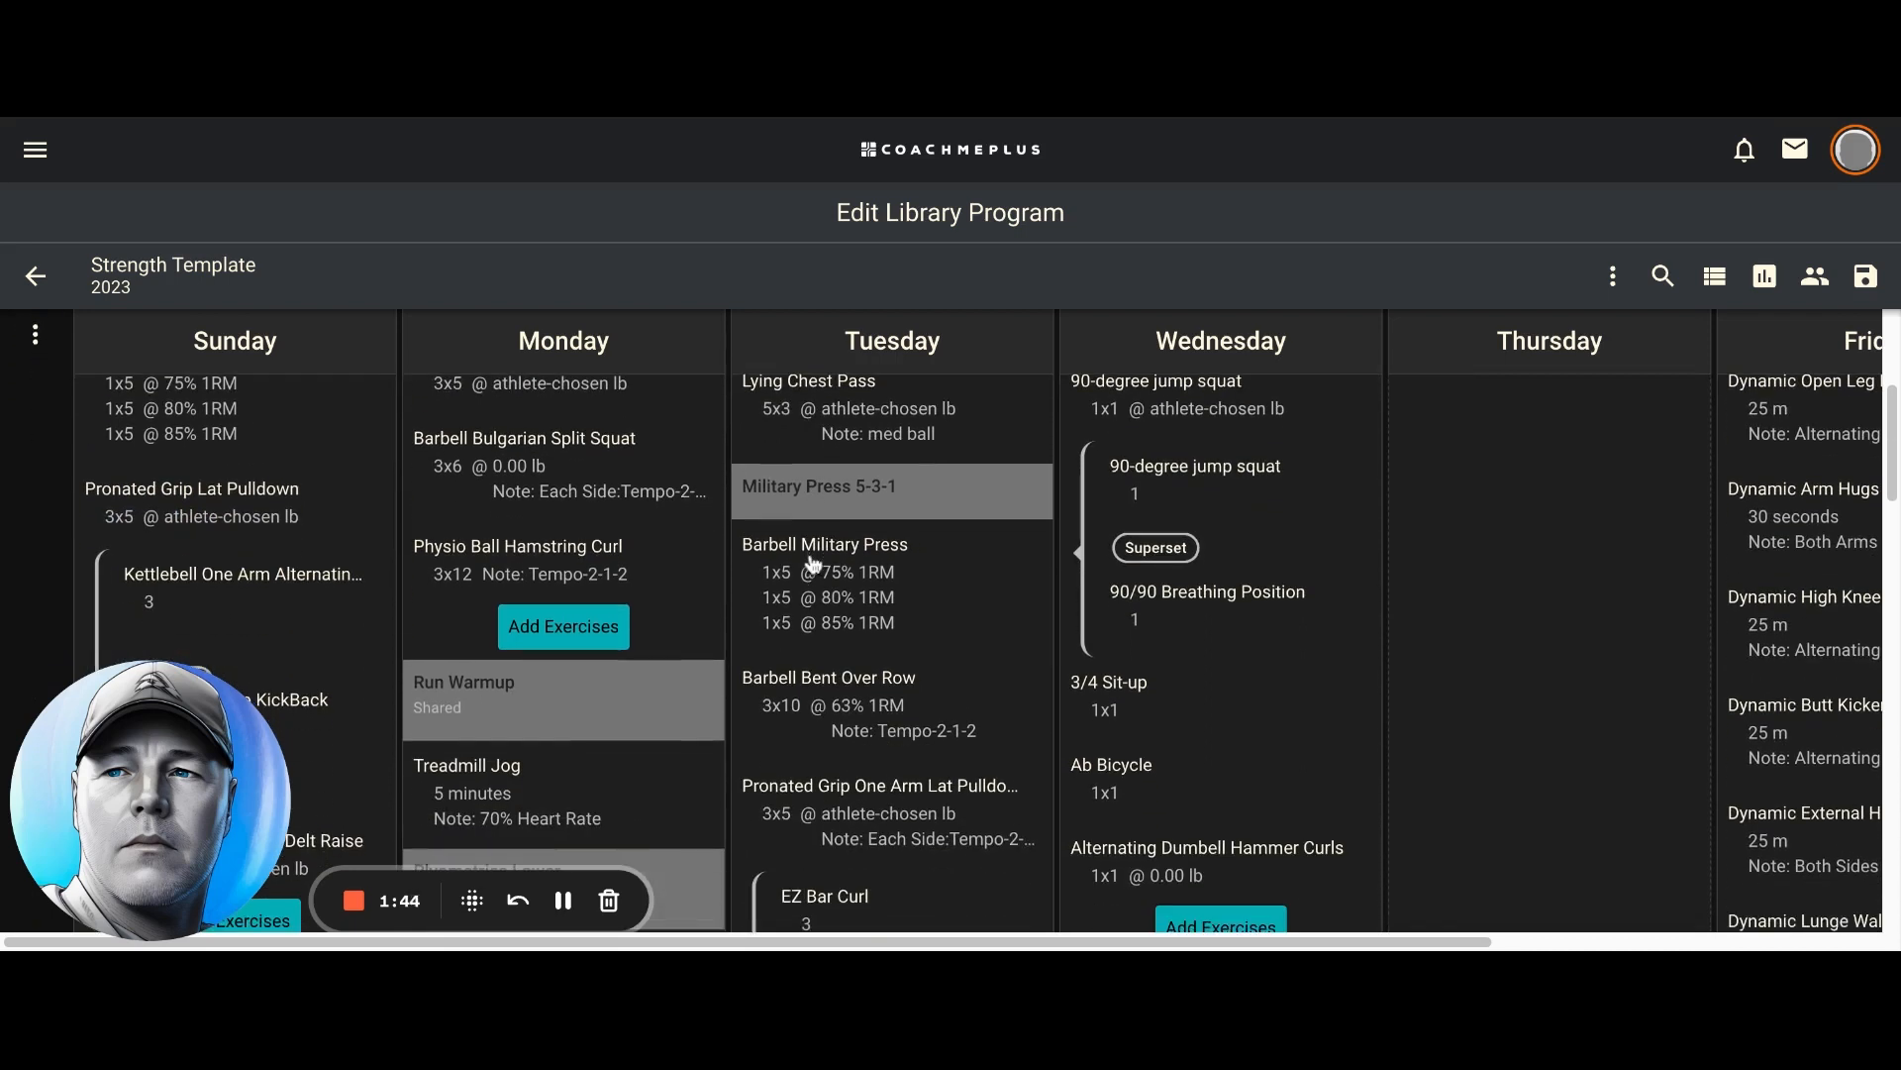
pyautogui.scroll(-3)
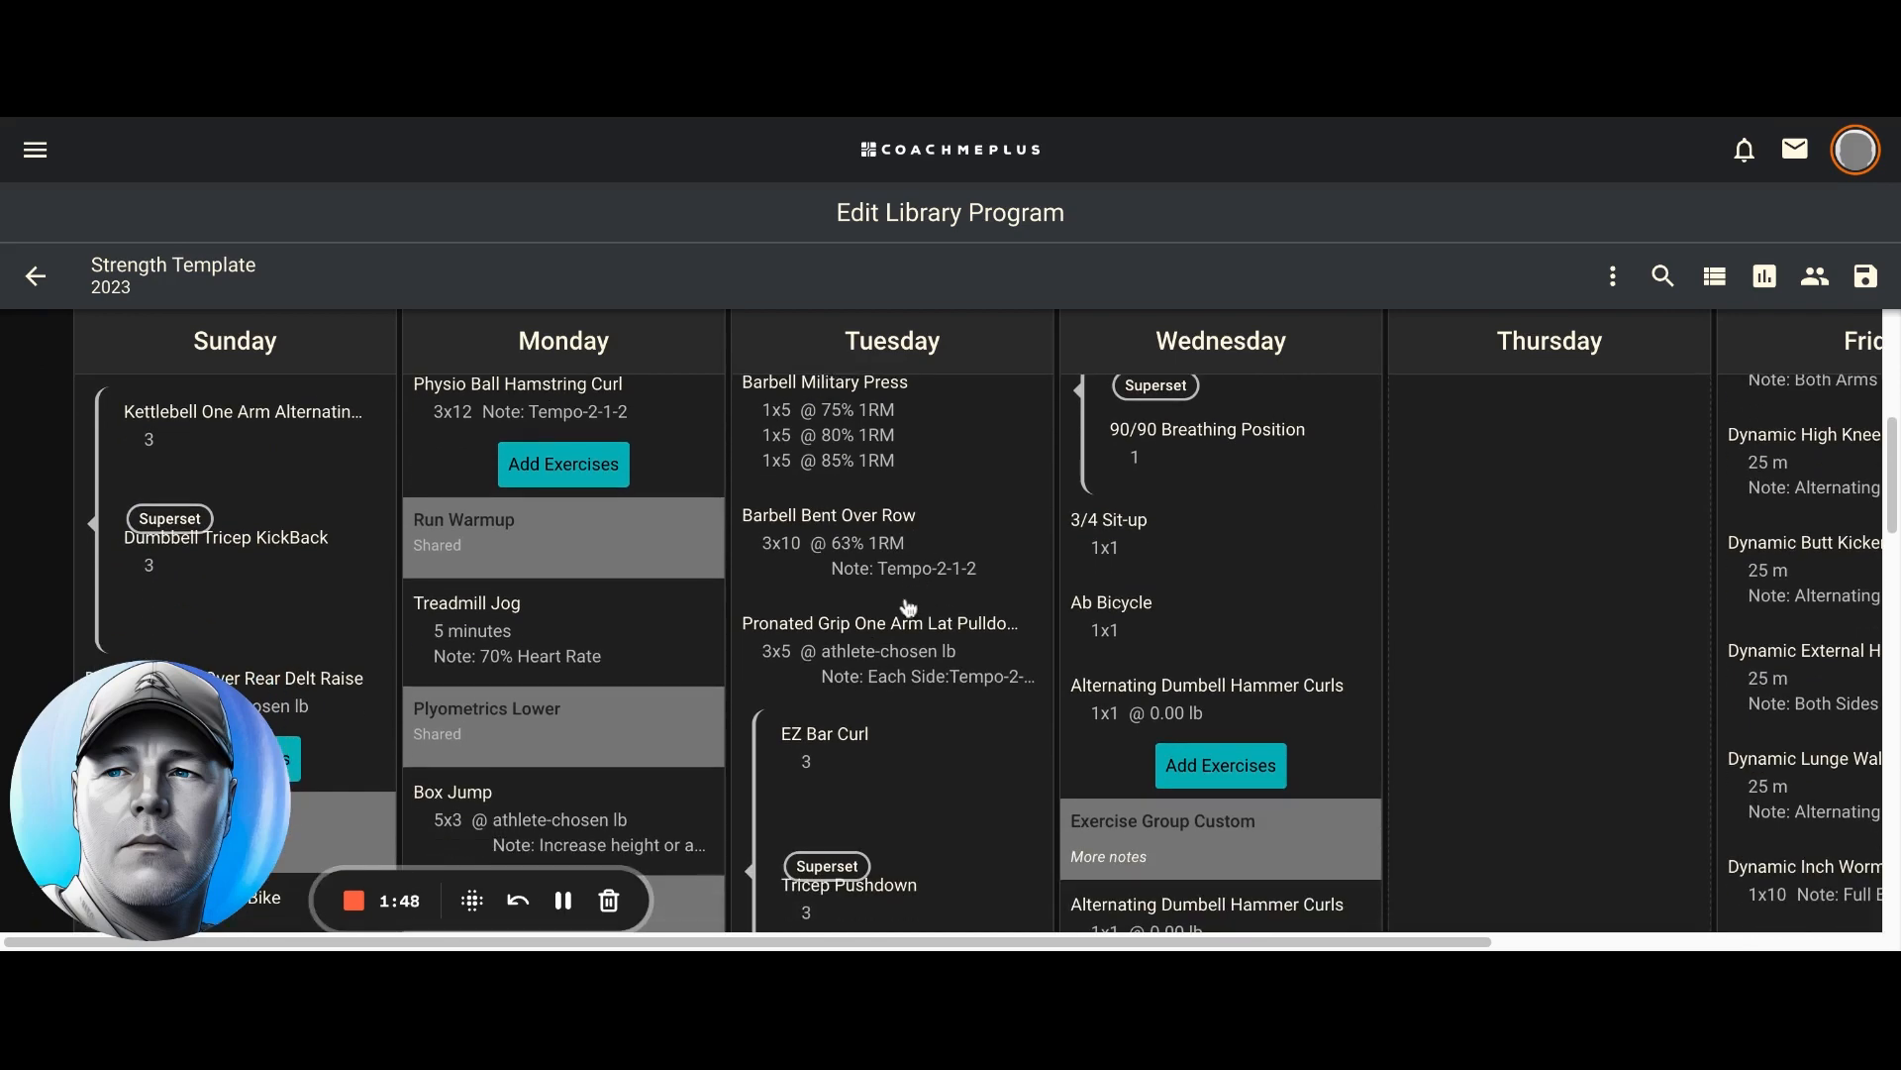
pyautogui.scroll(-3)
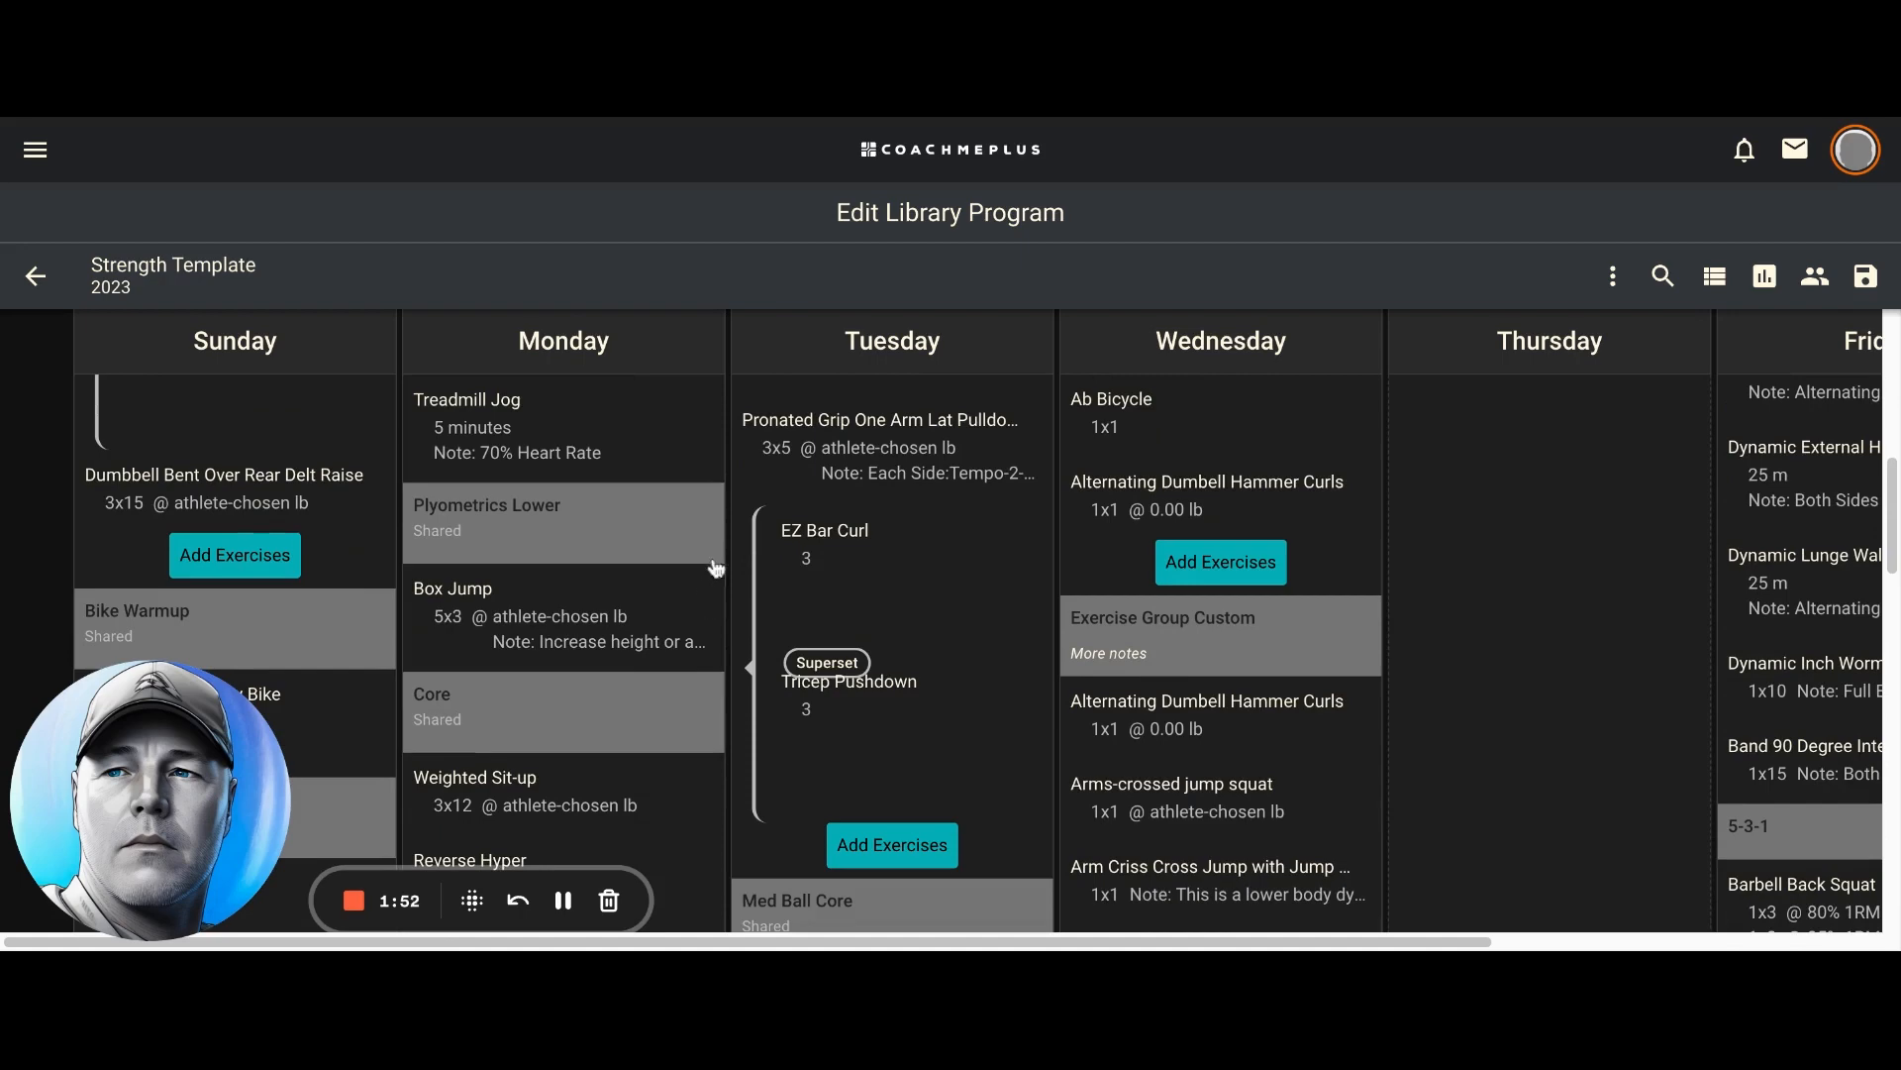
pyautogui.scroll(-3)
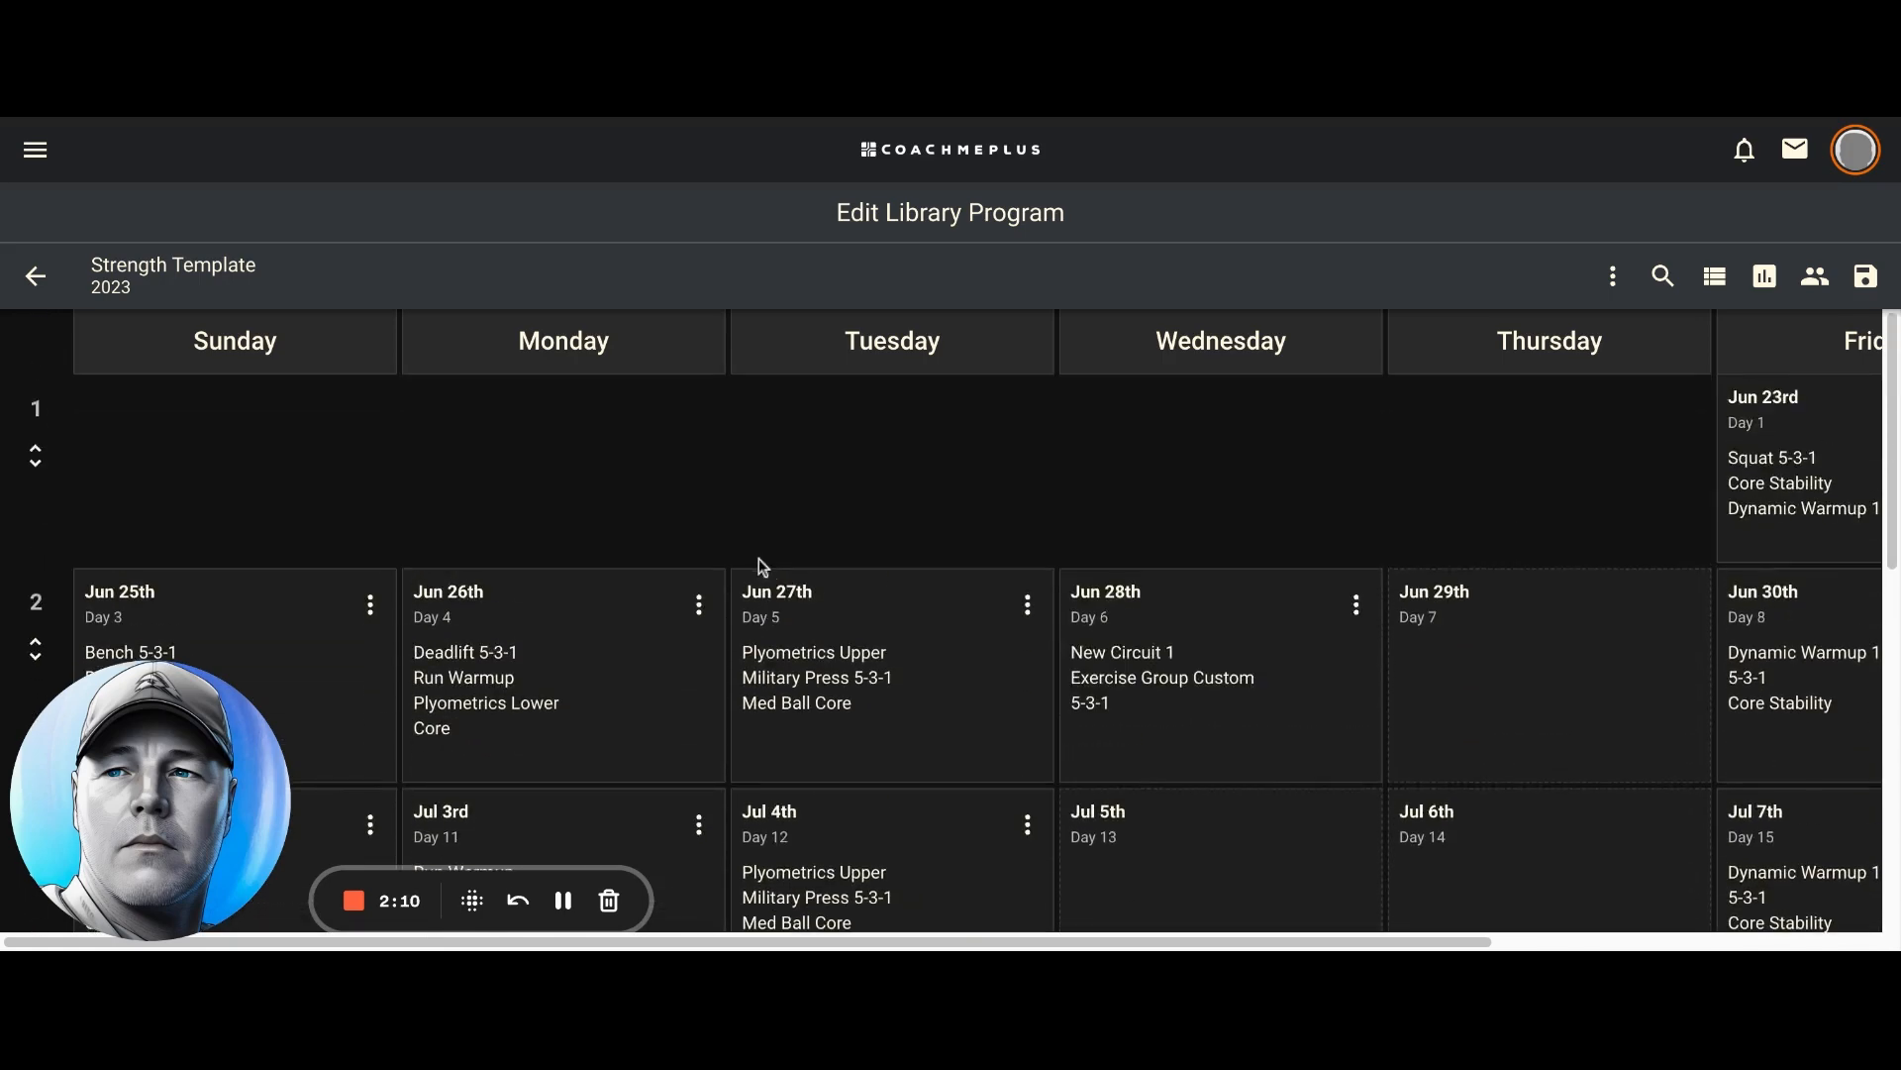
pyautogui.moveTo(751, 501)
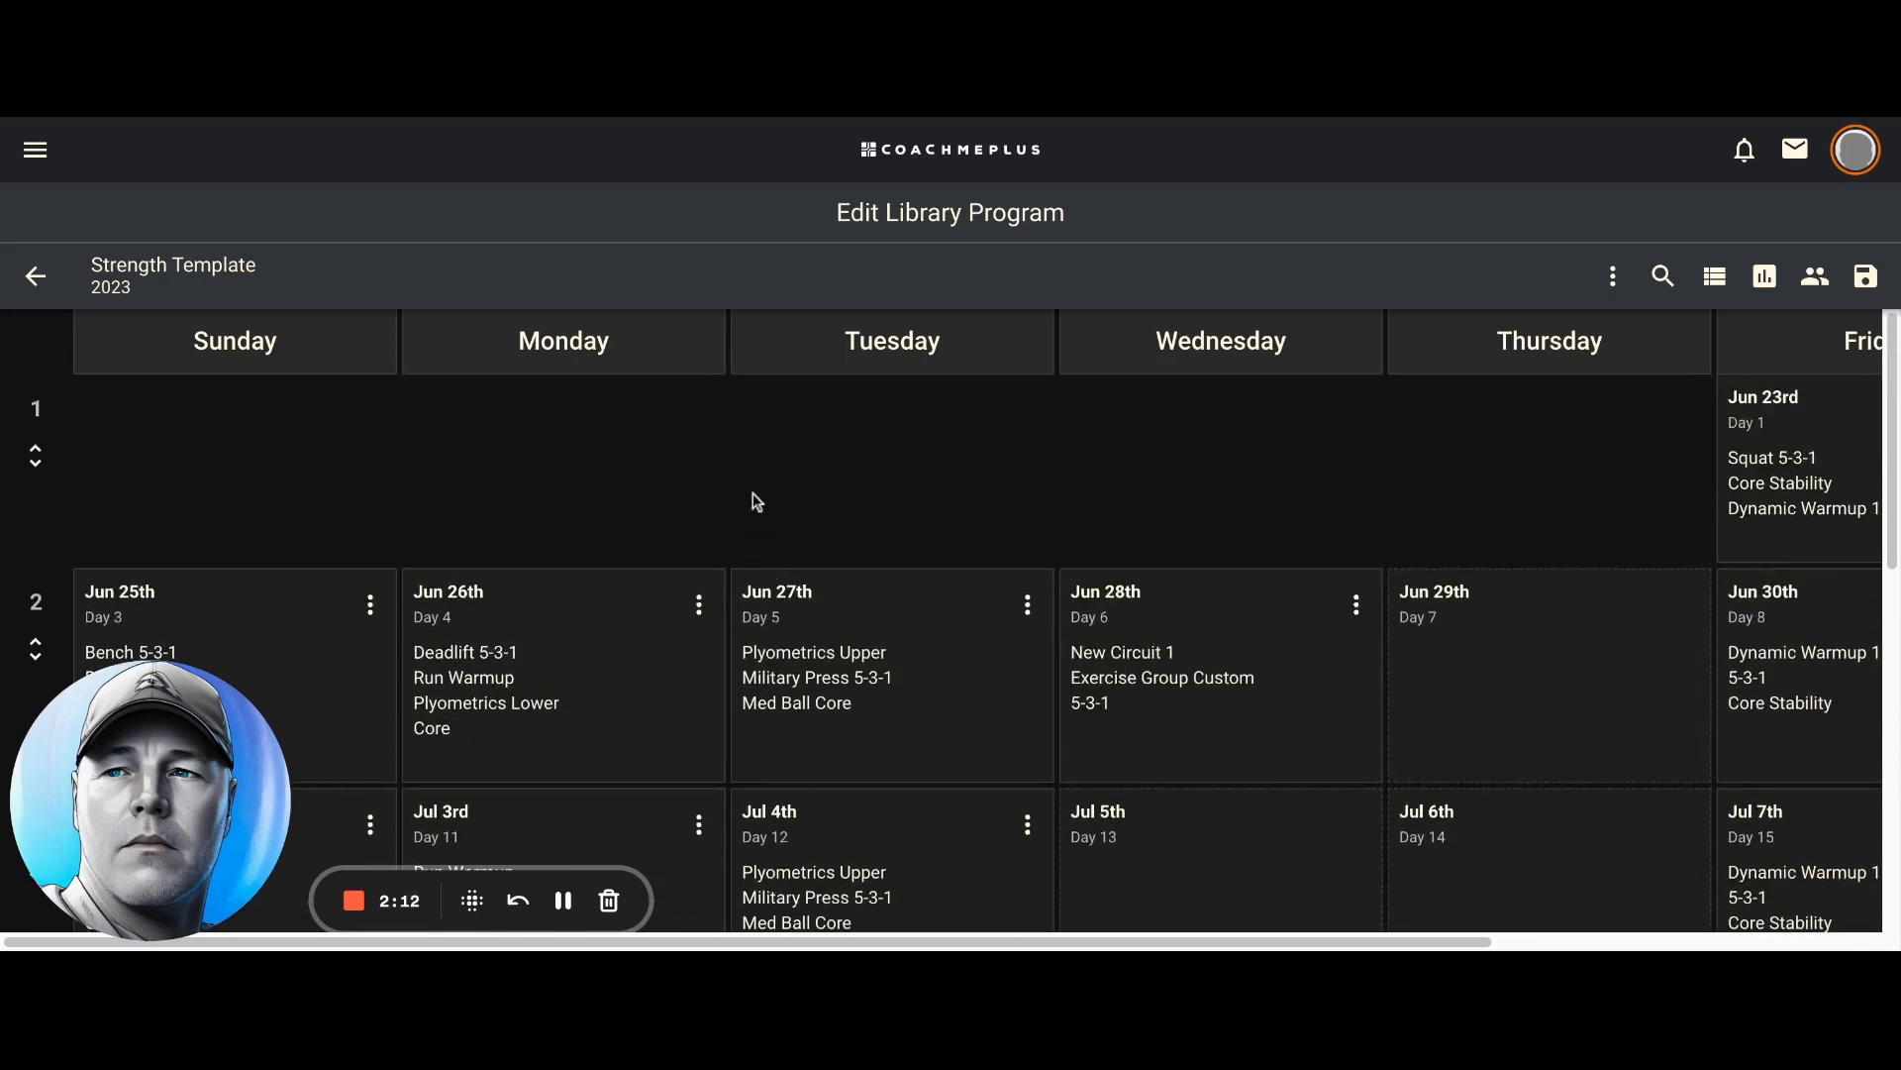
pyautogui.moveTo(749, 509)
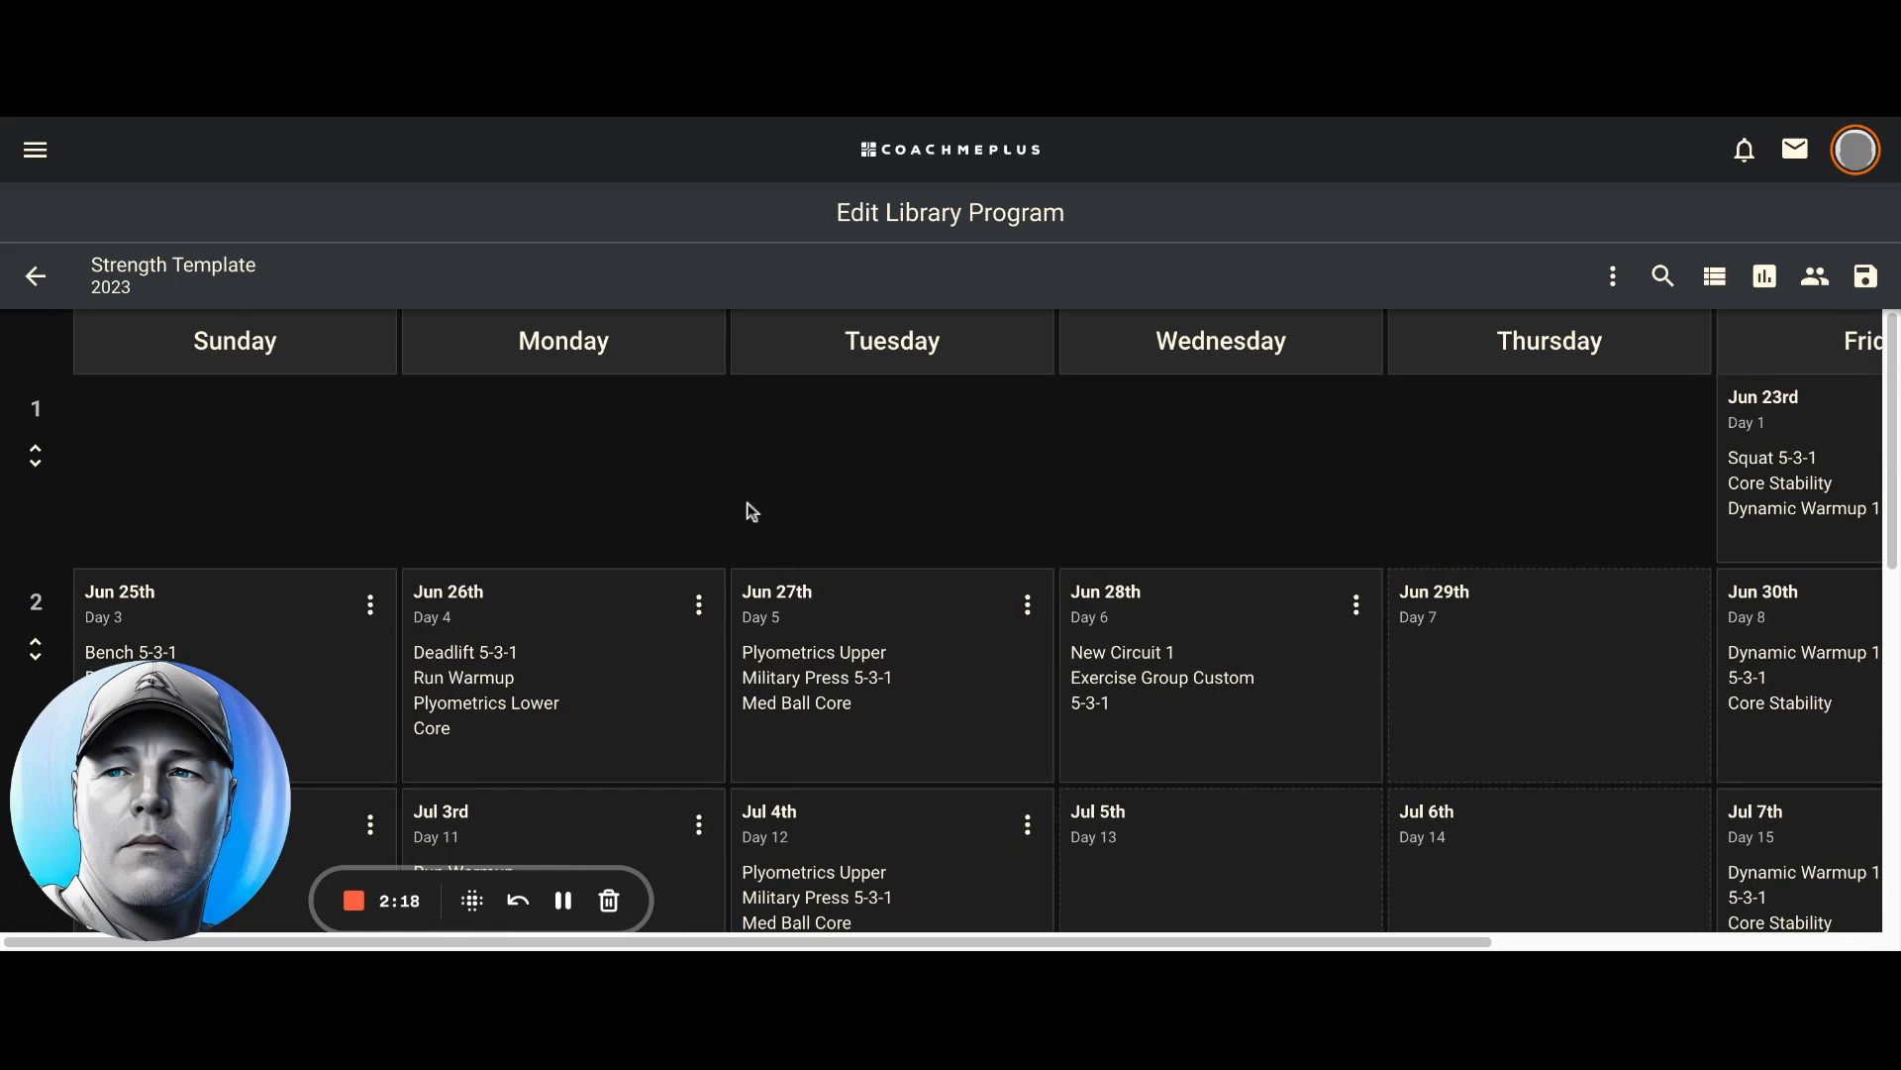
pyautogui.moveTo(502, 880)
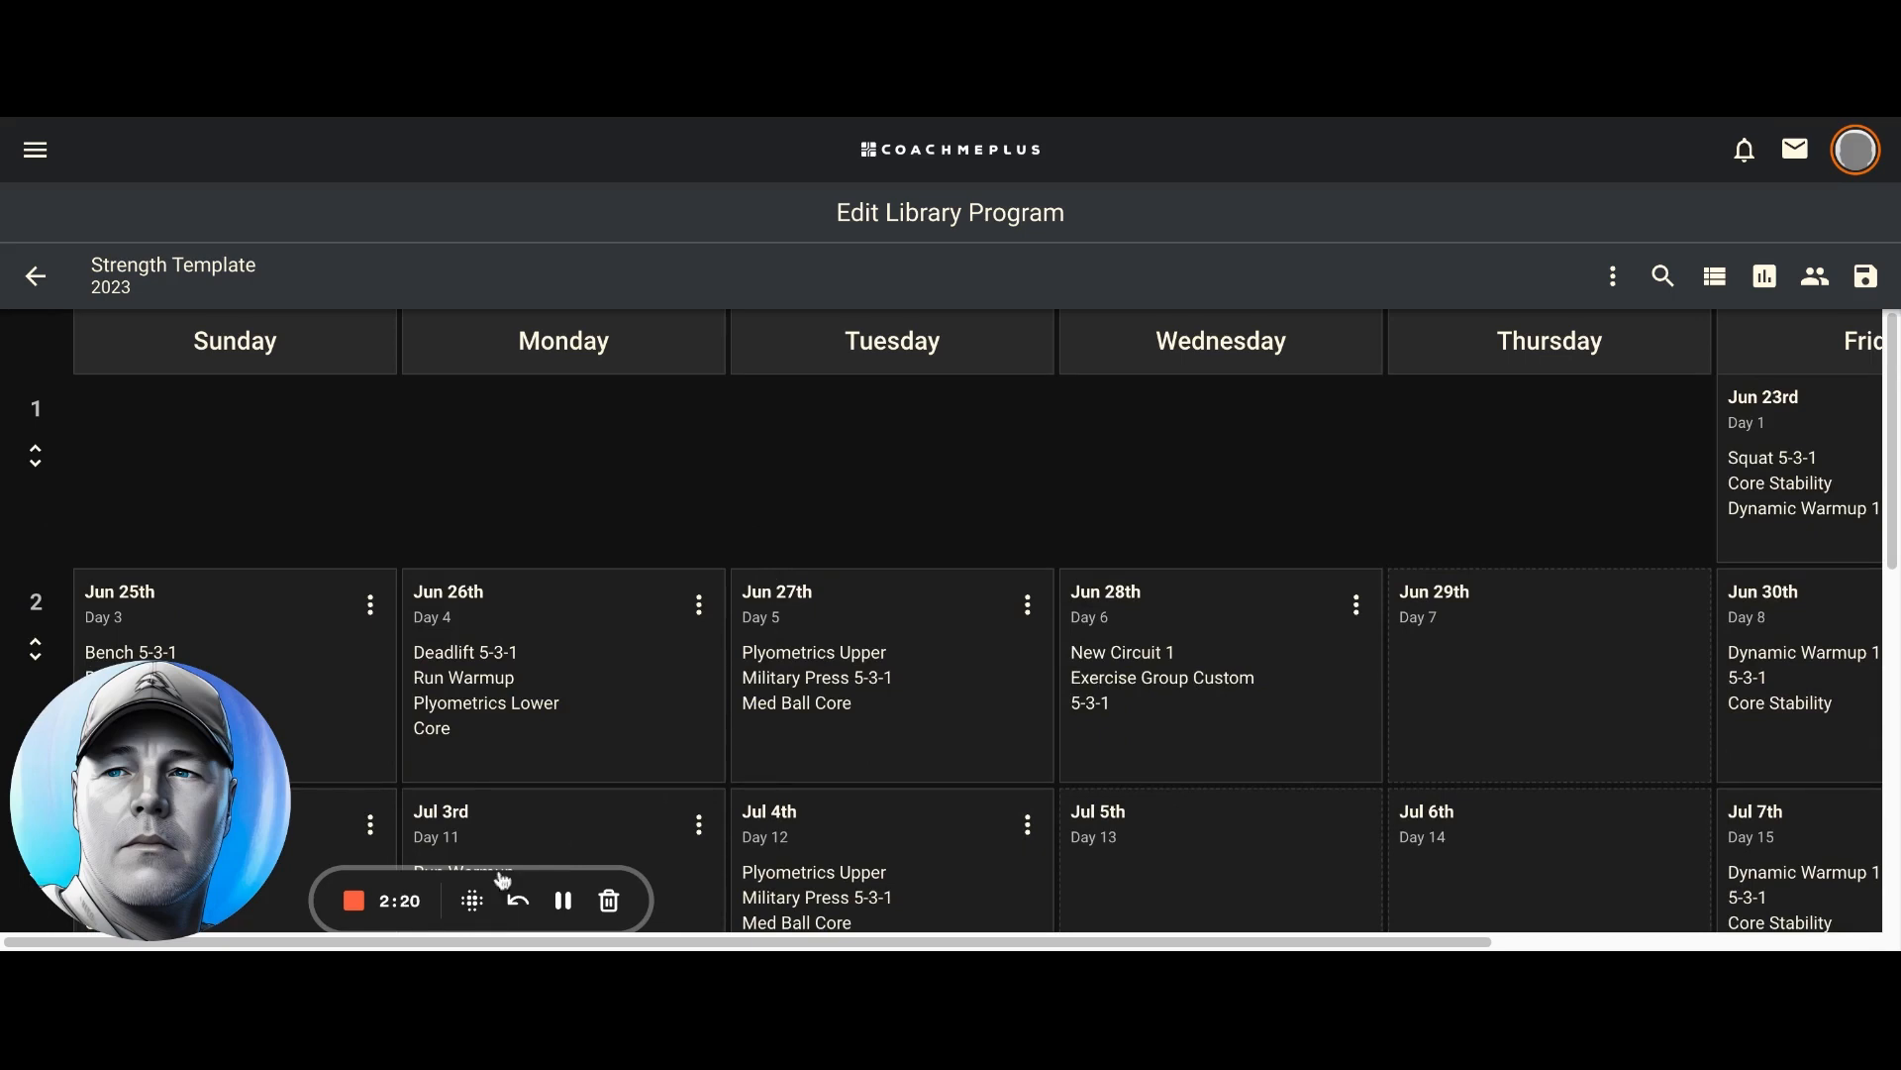